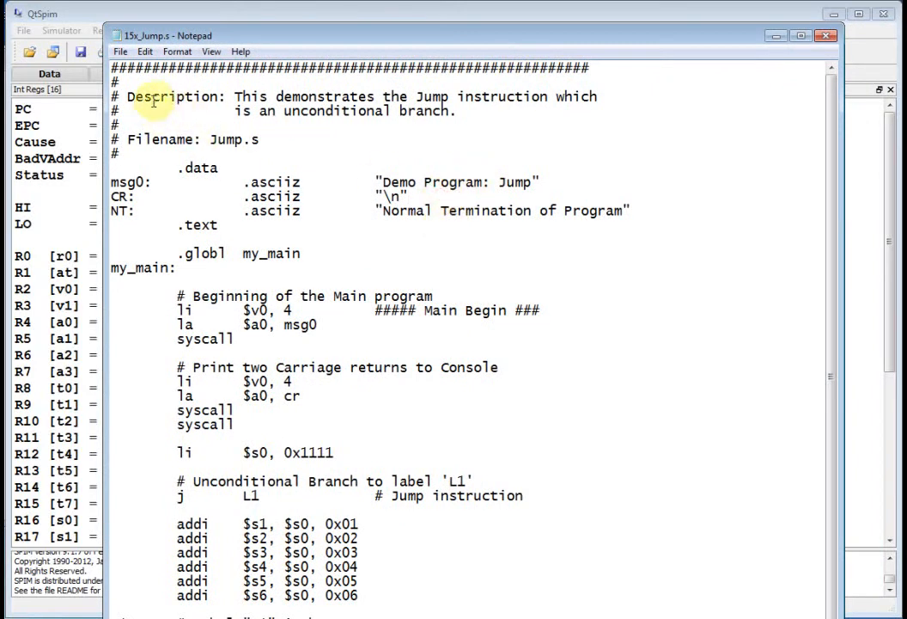
Review the header comment, the .data, .text and .globl directives, and the carriage-return block
left_click_drag(127, 67, 214, 153)
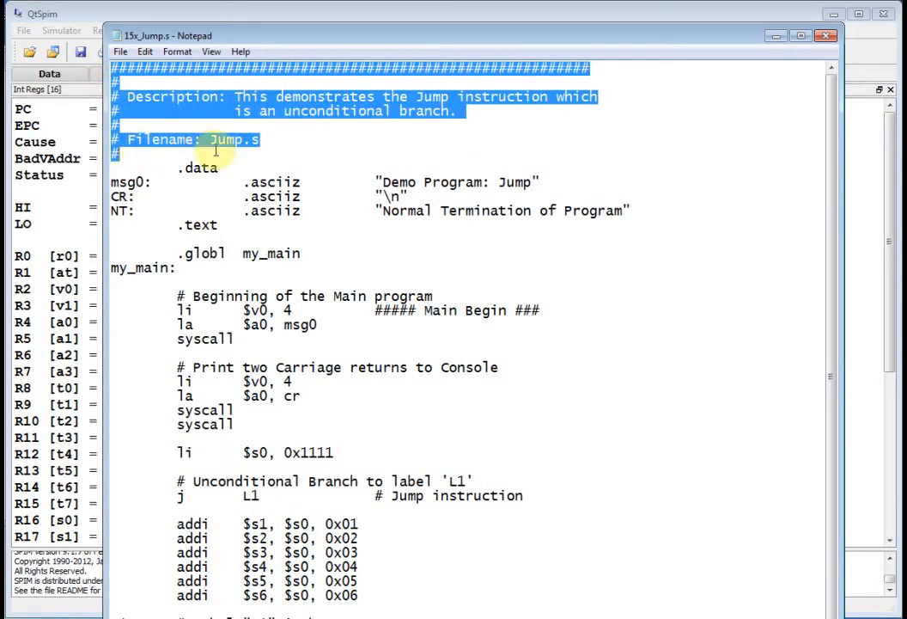
left_click(202, 187)
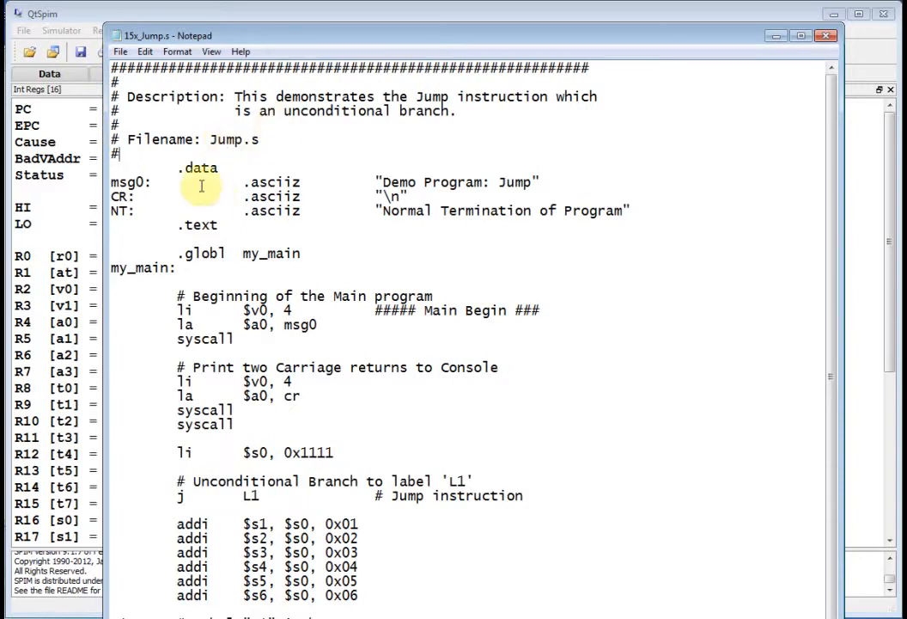
double_click(198, 168)
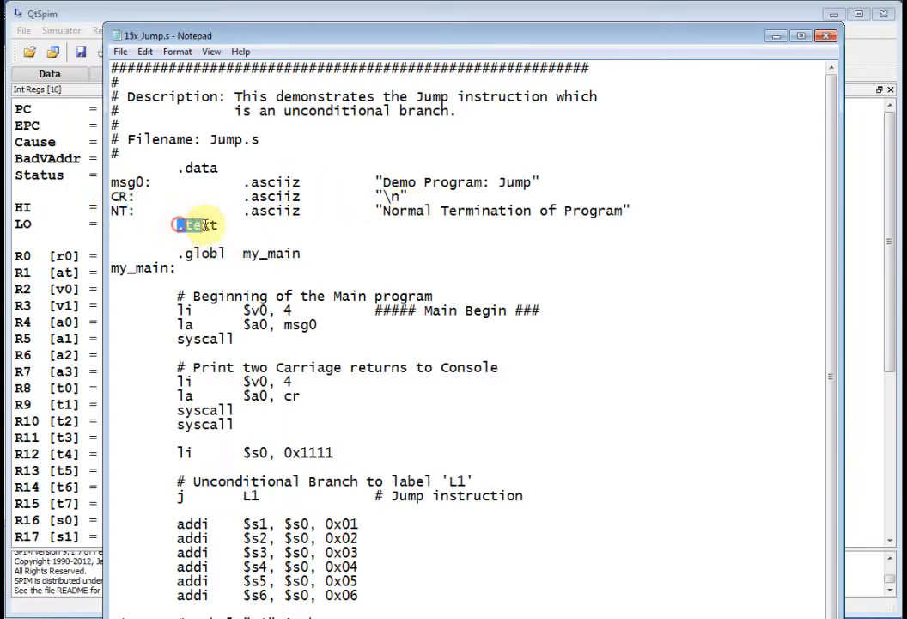
double_click(202, 252)
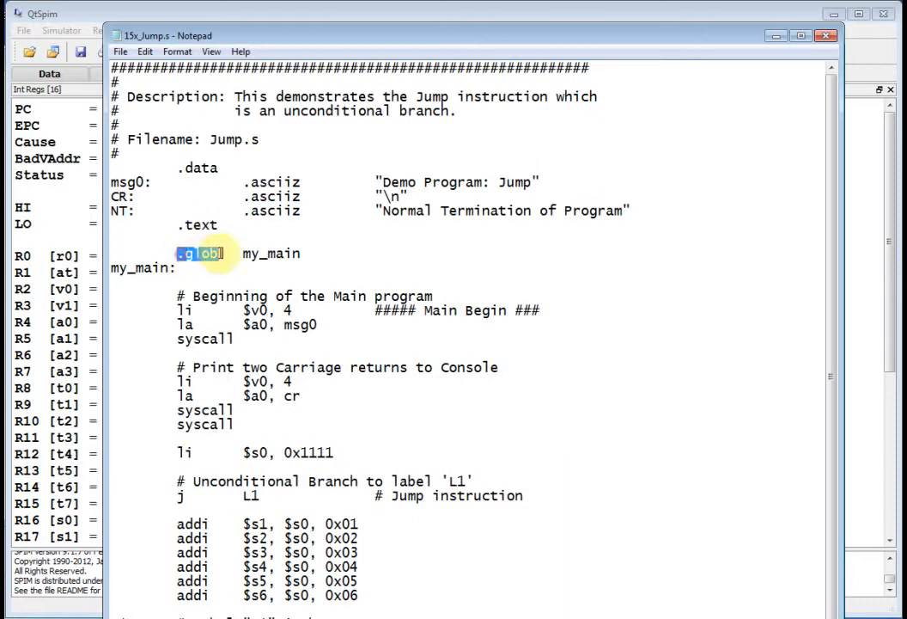
double_click(271, 252)
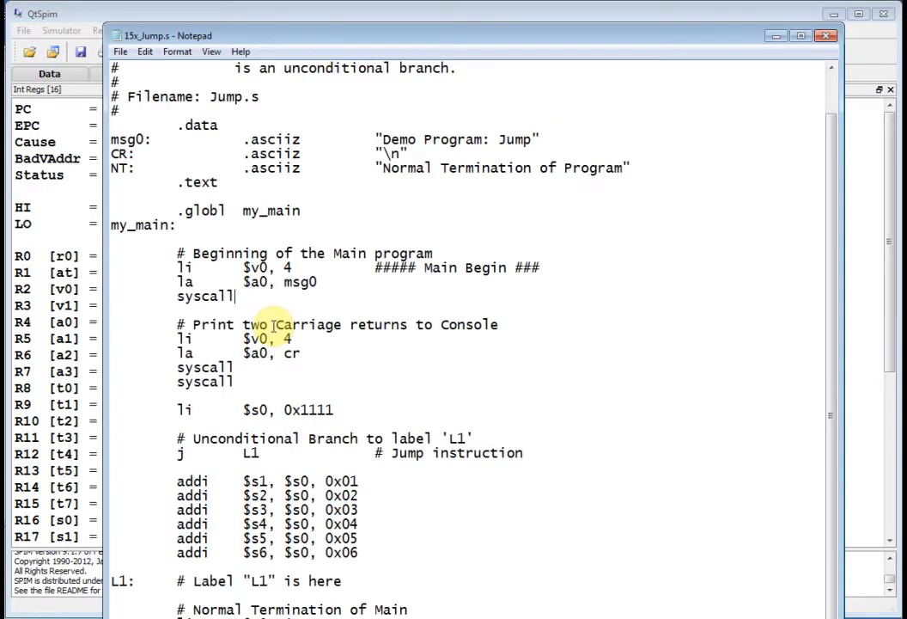
left_click_drag(177, 252, 233, 296)
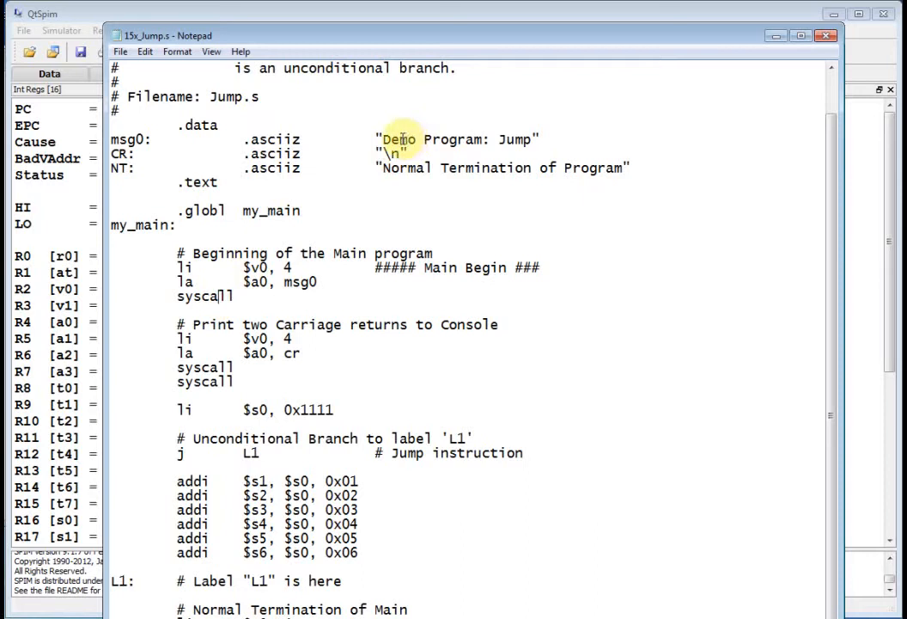
left_click_drag(395, 140, 491, 139)
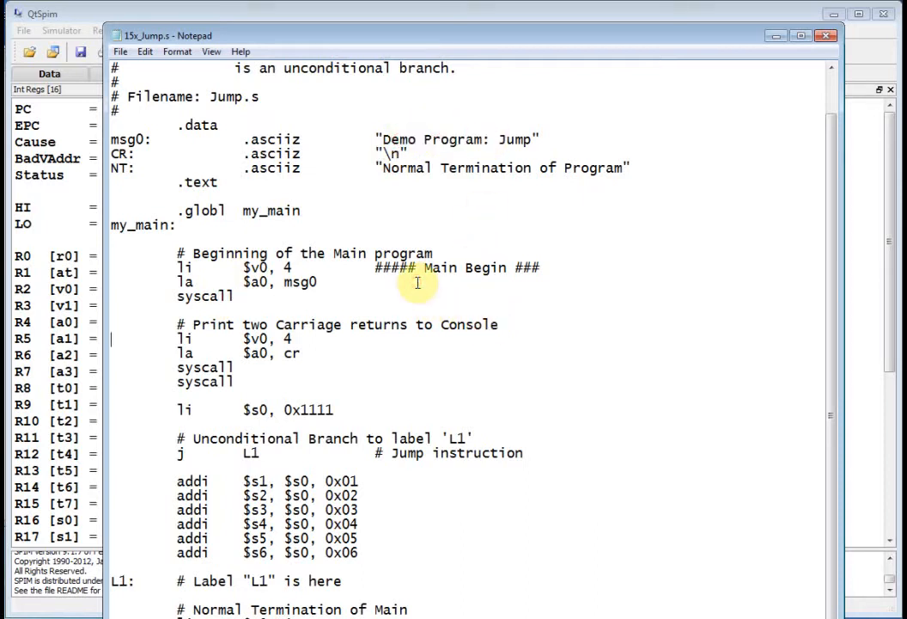
mouse_move(181, 330)
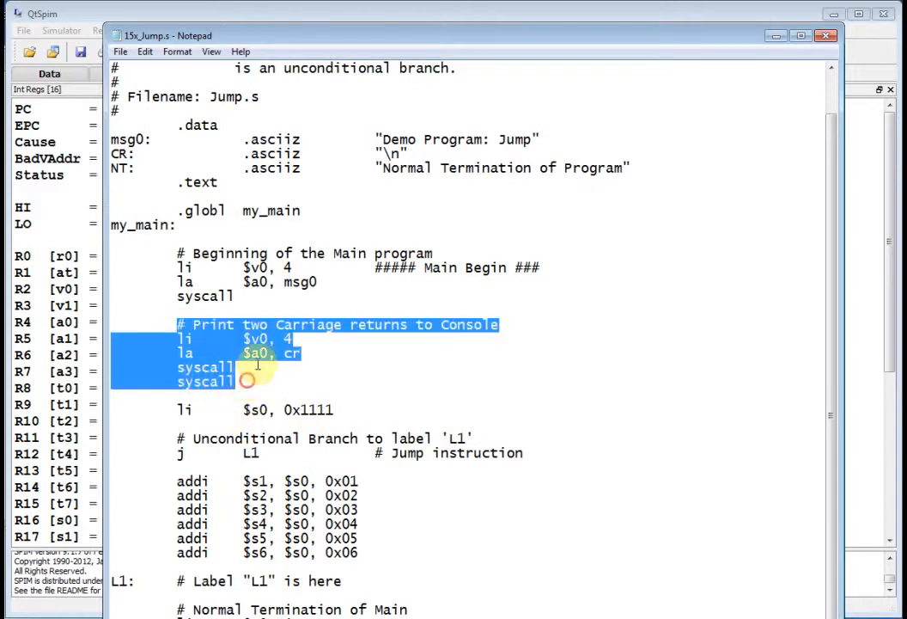
Change the lowercase cr label in 'la $a0, cr' to CR
left_click(292, 353)
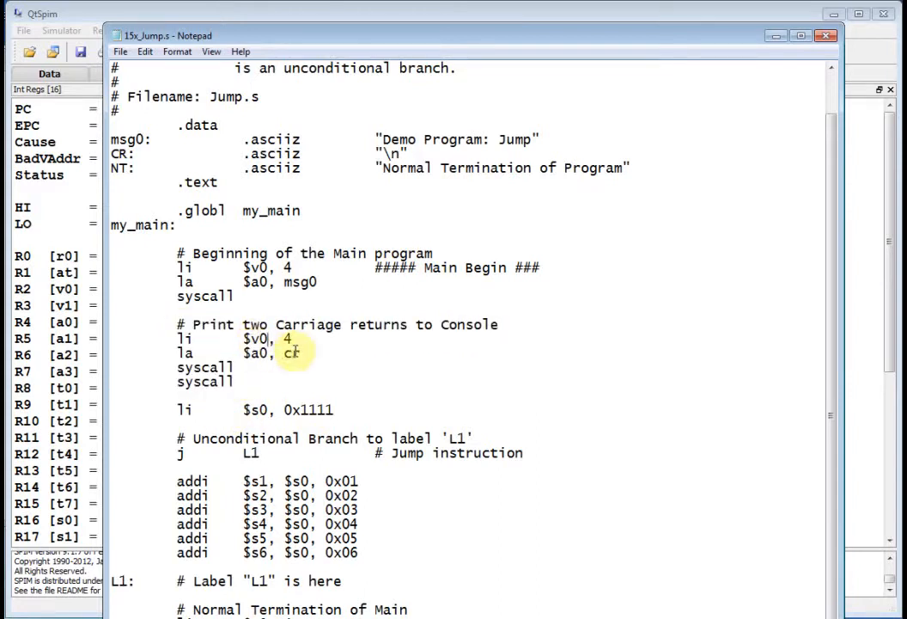
double_click(292, 353)
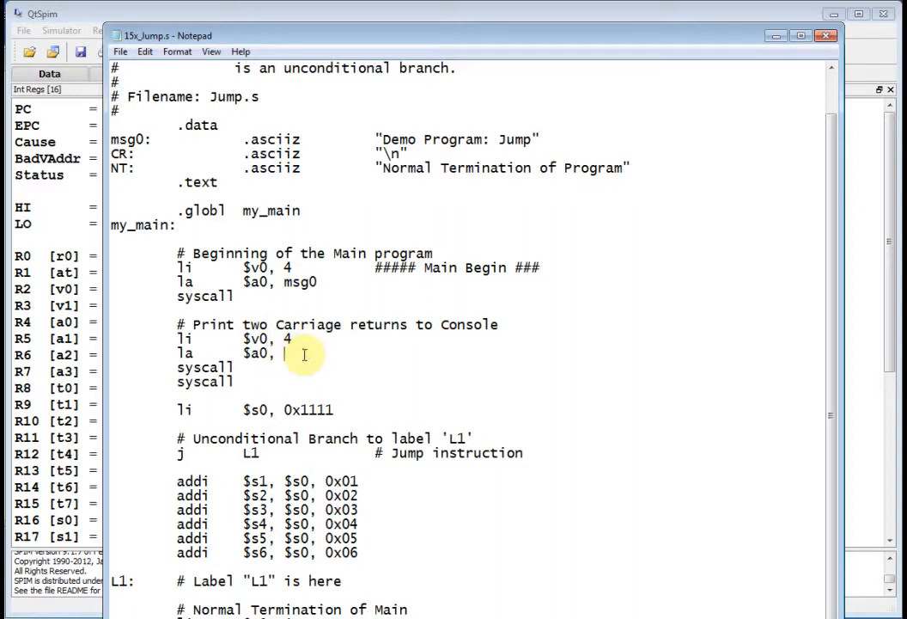
type("CR")
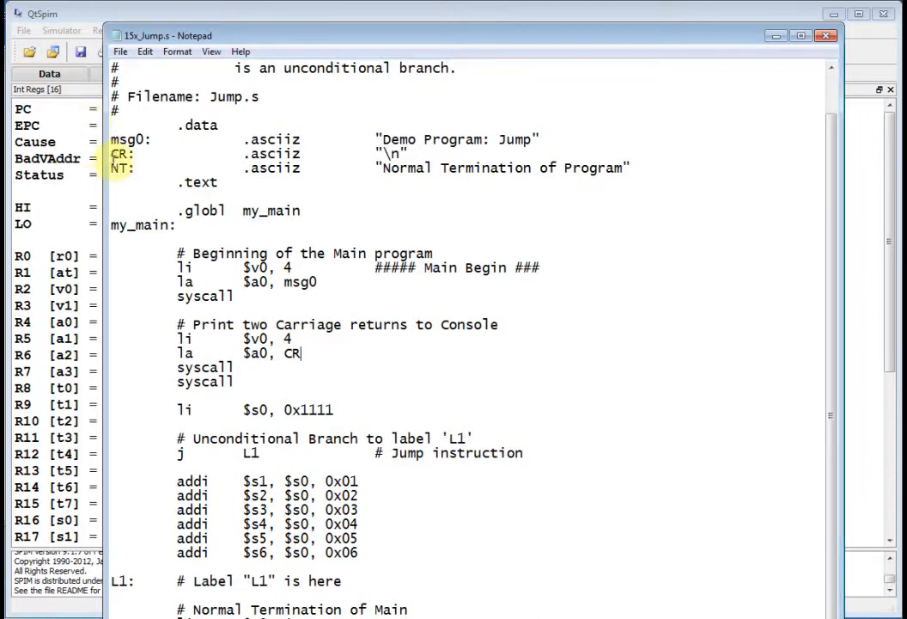
left_click(120, 51)
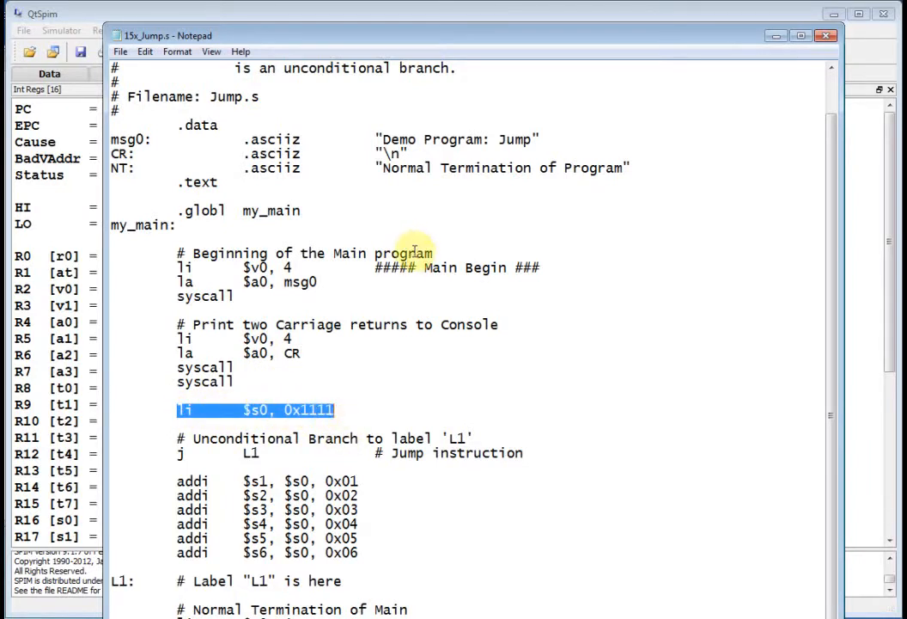
mouse_move(412, 268)
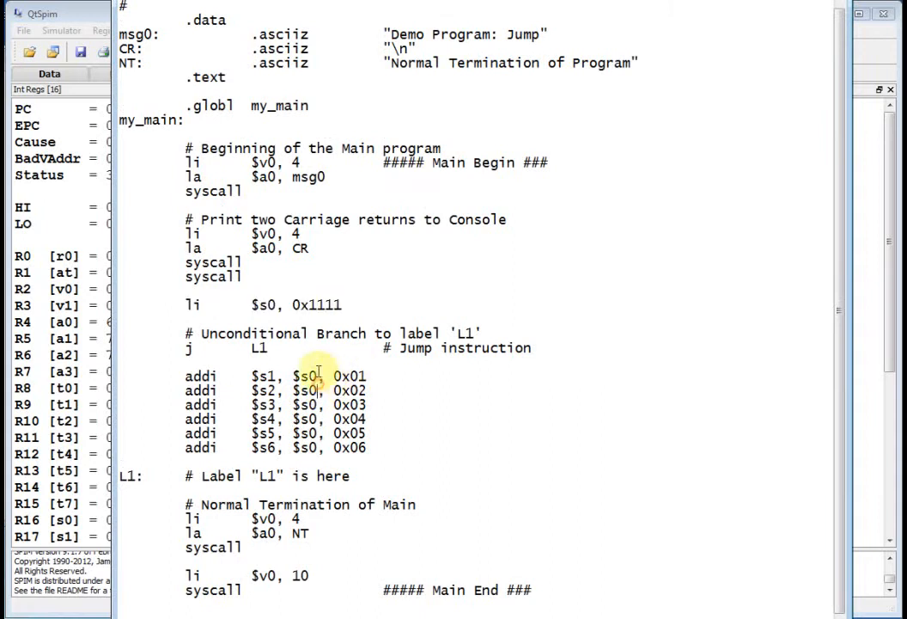
mouse_move(219, 351)
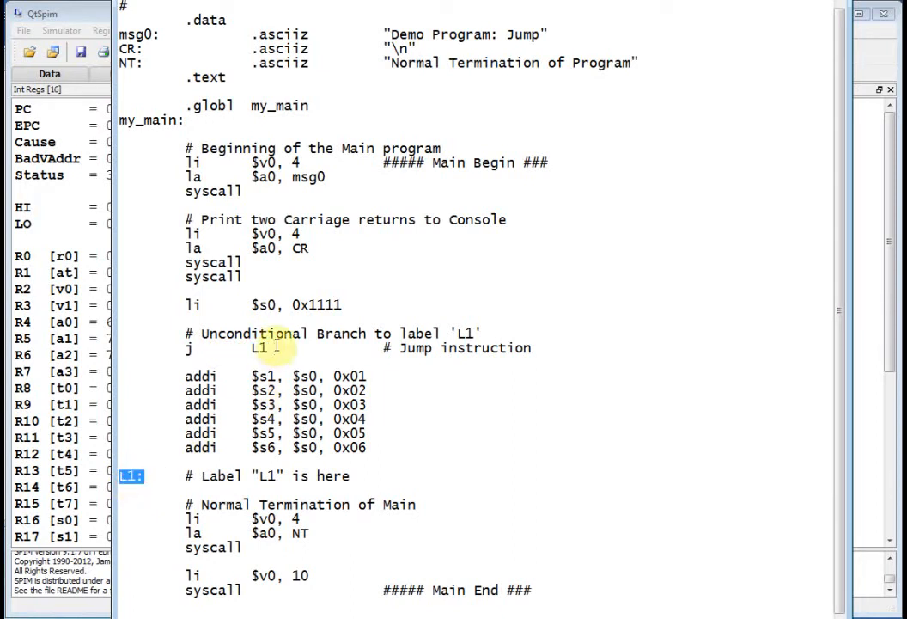
mouse_move(266, 349)
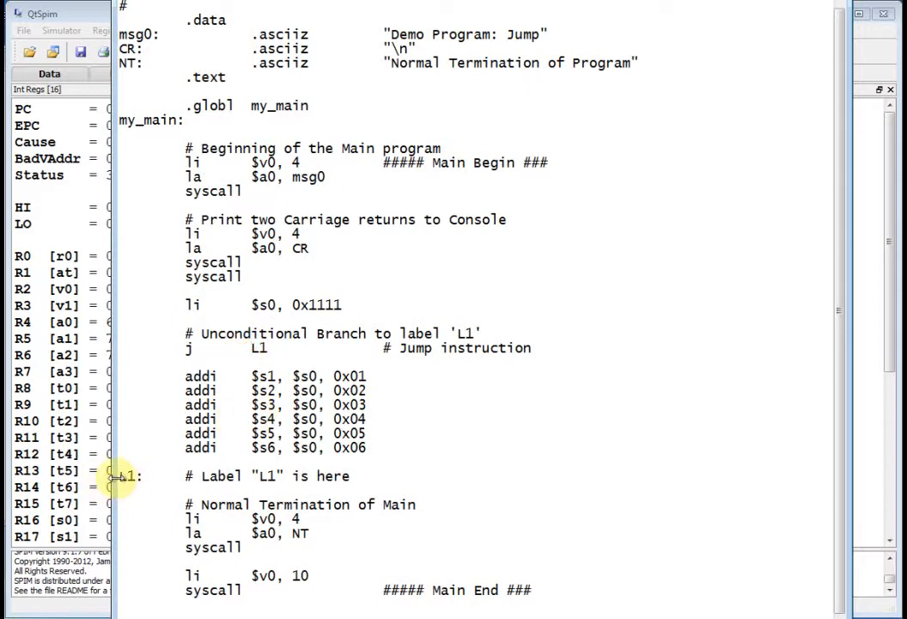
Review the L1 label and the six addi lines the jump skips
double_click(127, 475)
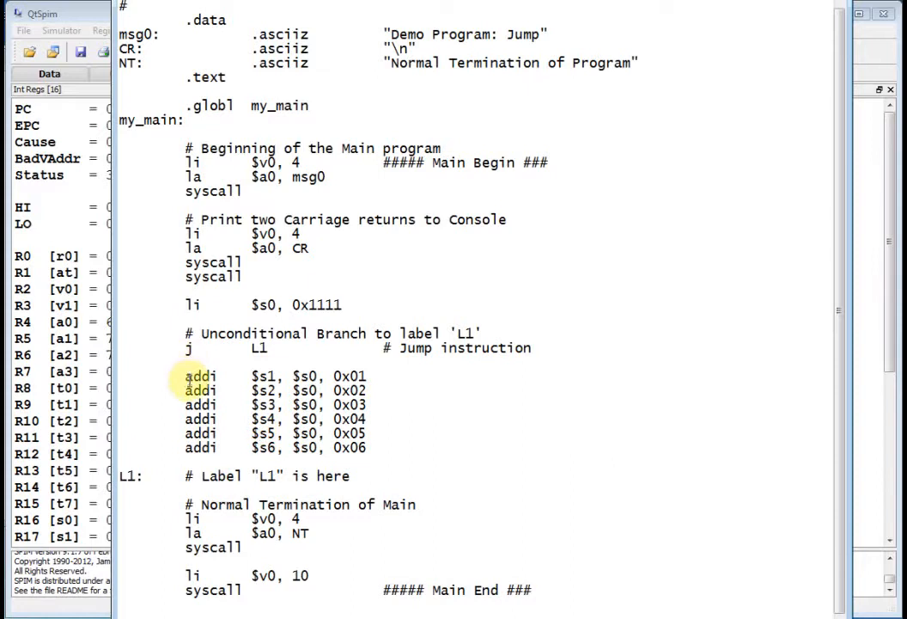
left_click_drag(185, 375, 391, 453)
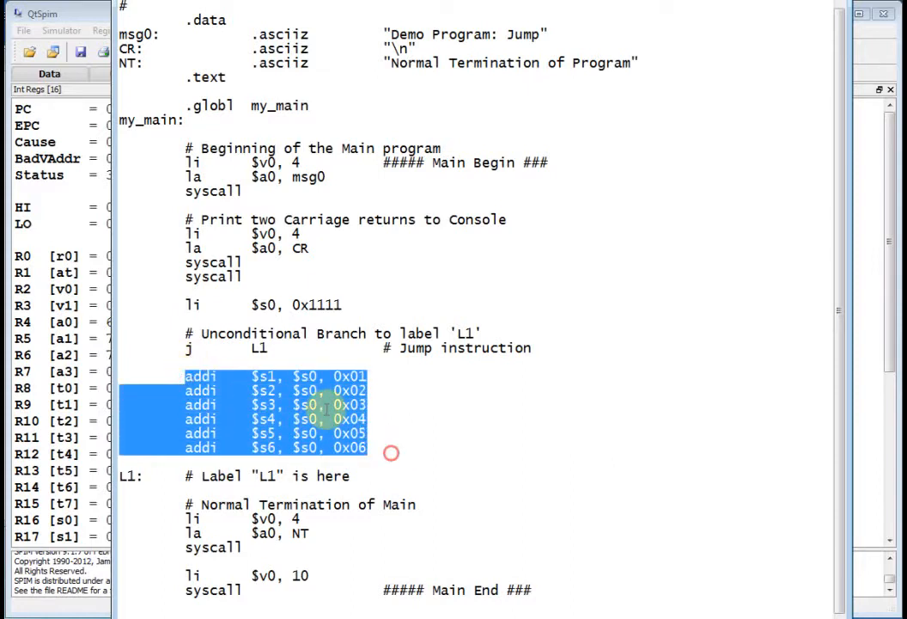
left_click(339, 376)
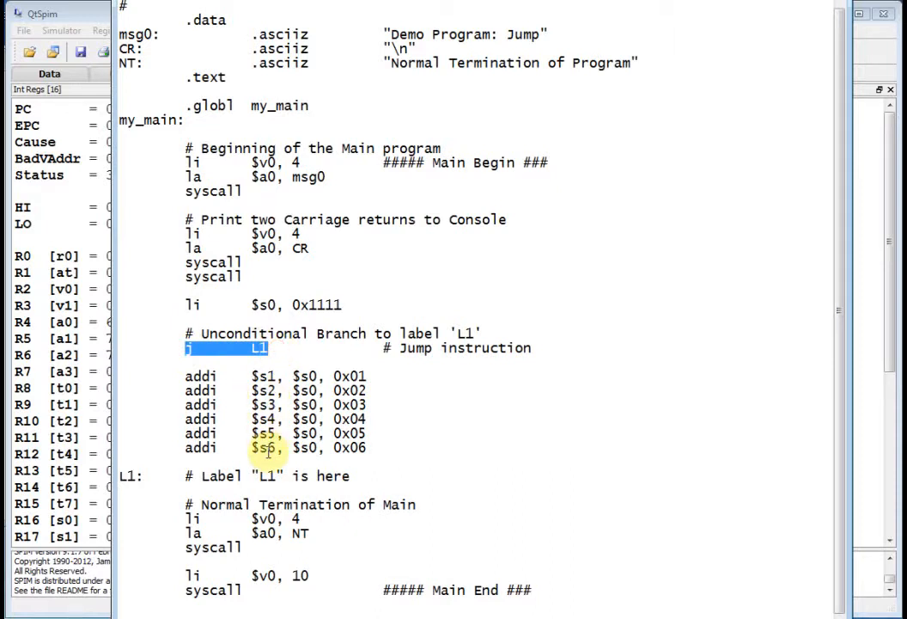
mouse_move(213, 503)
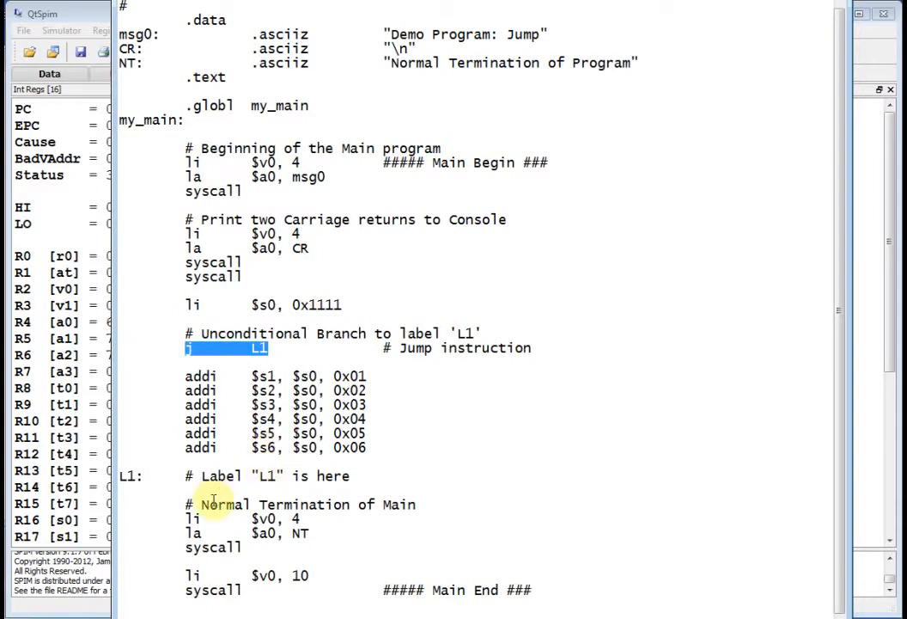
mouse_move(126, 478)
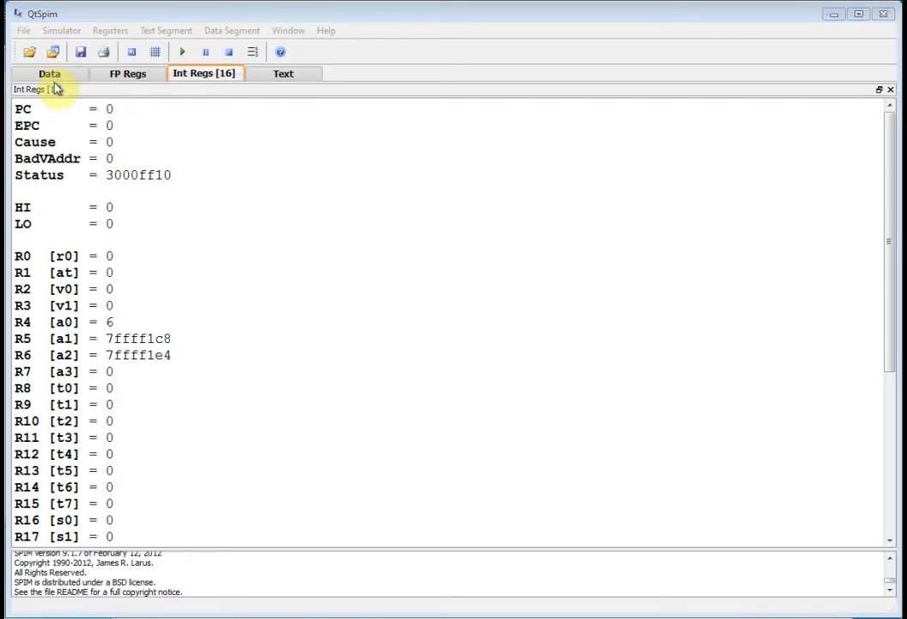
Reinitialize QtSpim and load 15x_Jump.s
left_click(29, 51)
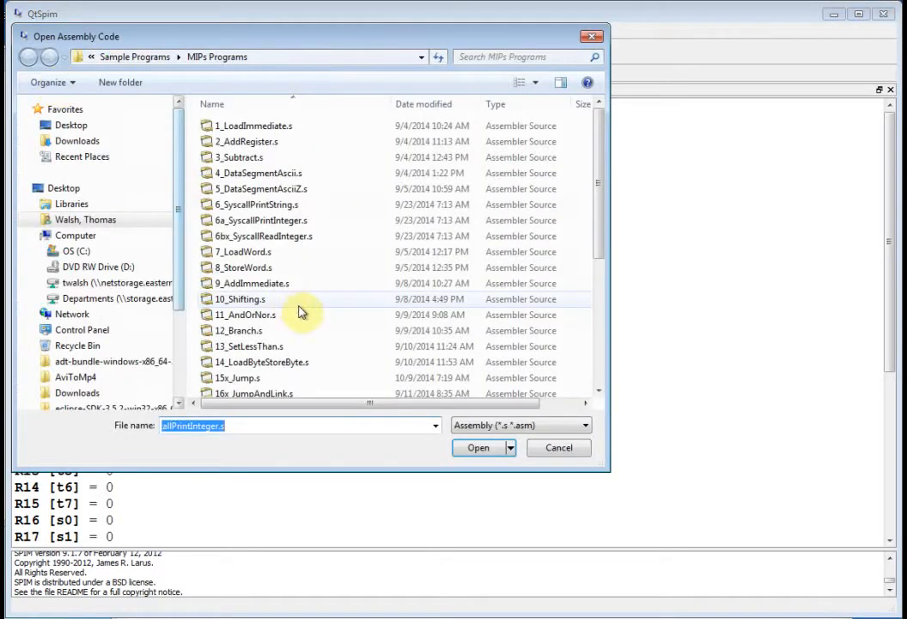
left_click(238, 377)
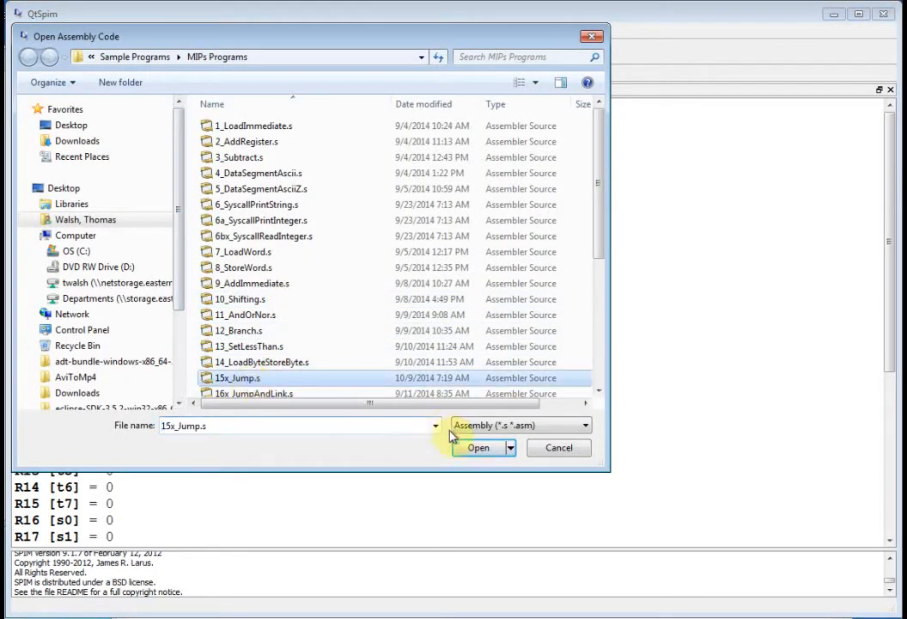
left_click(478, 447)
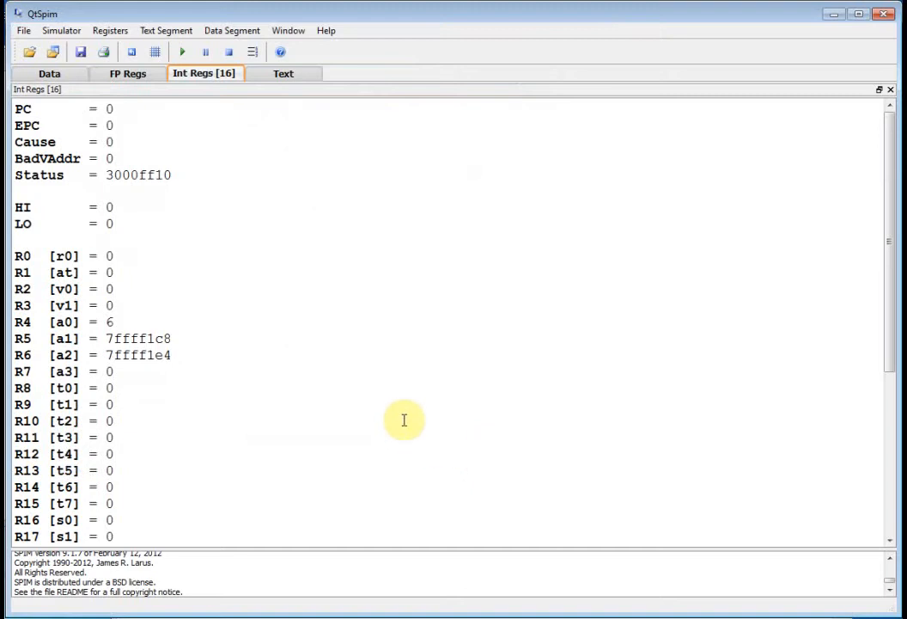
mouse_move(150, 329)
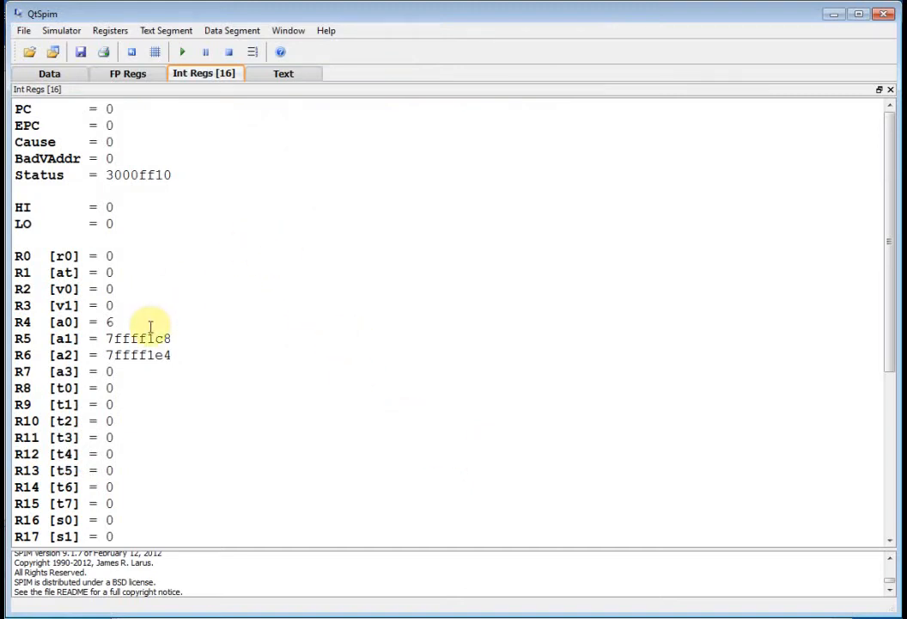
Scroll the register panel, then switch to the Data tab to see the program's strings
scroll("down", 3)
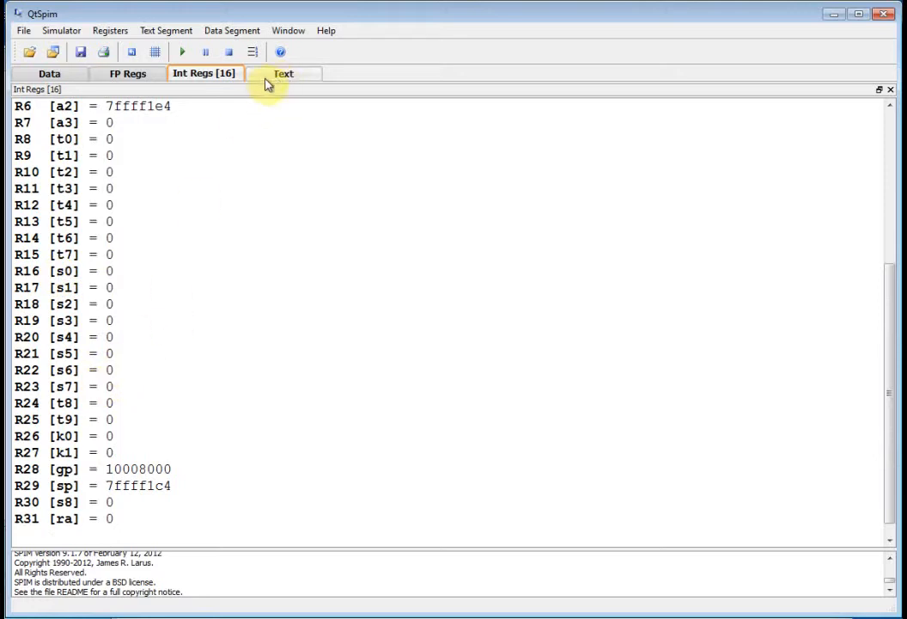
left_click(49, 73)
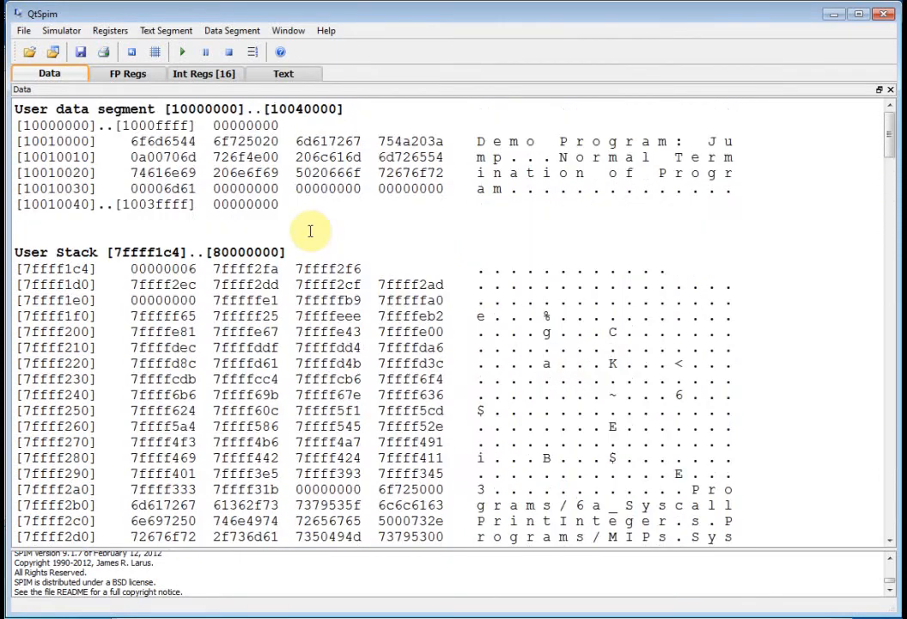
Uncheck User Stack, inspect the Demo Program string, and return to the Text listing
left_click(232, 31)
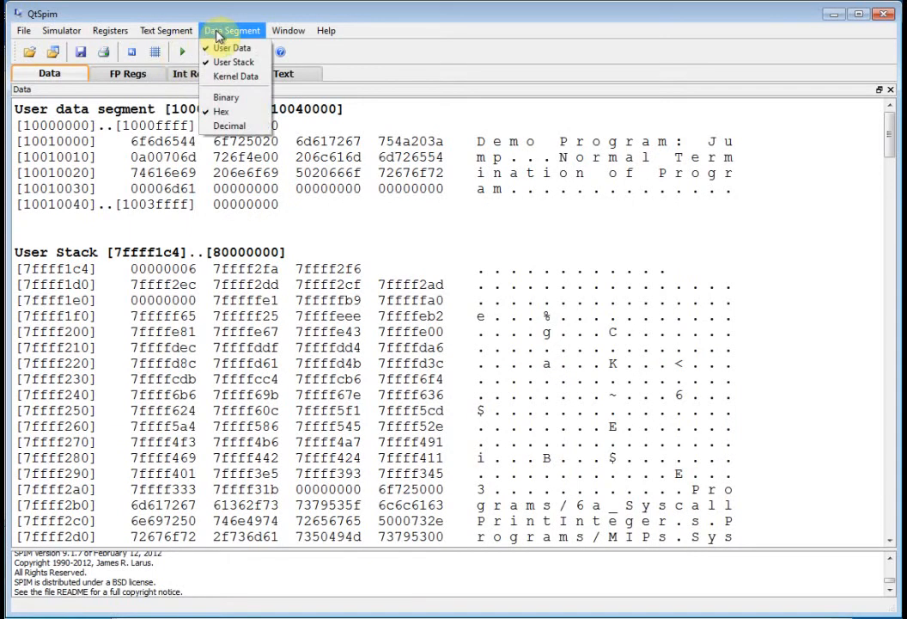
mouse_move(232, 62)
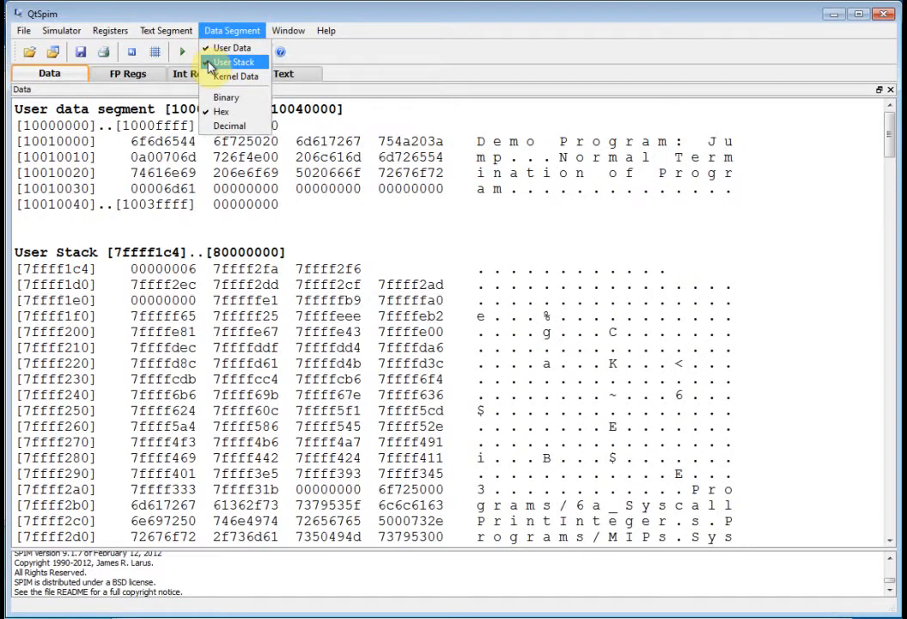
left_click(235, 48)
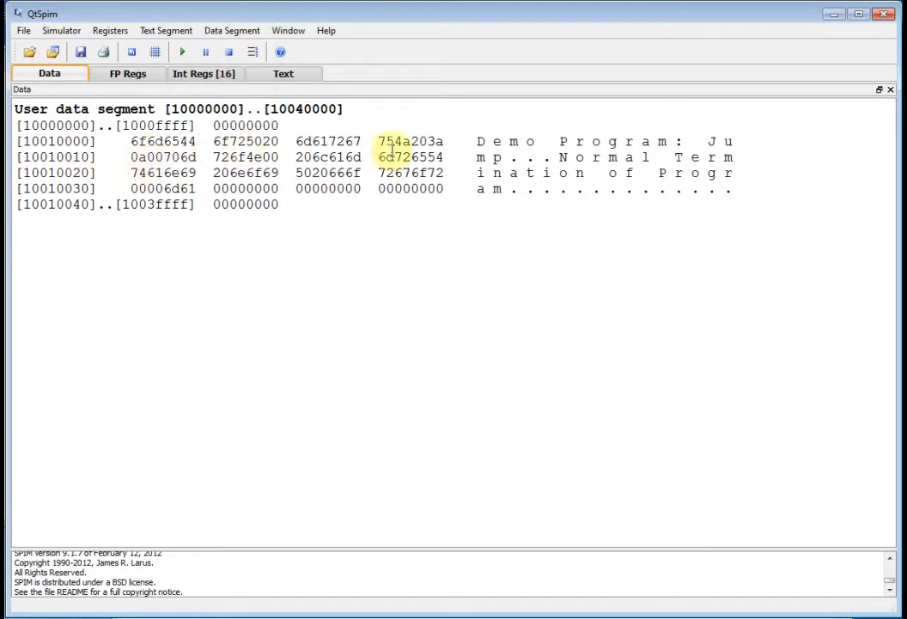
left_click_drag(477, 141, 614, 141)
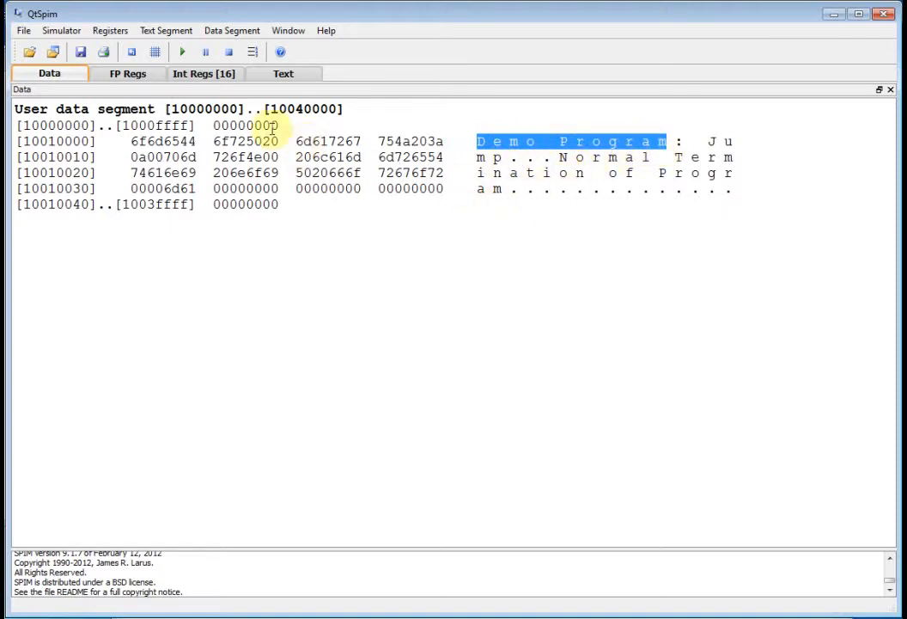
left_click(283, 73)
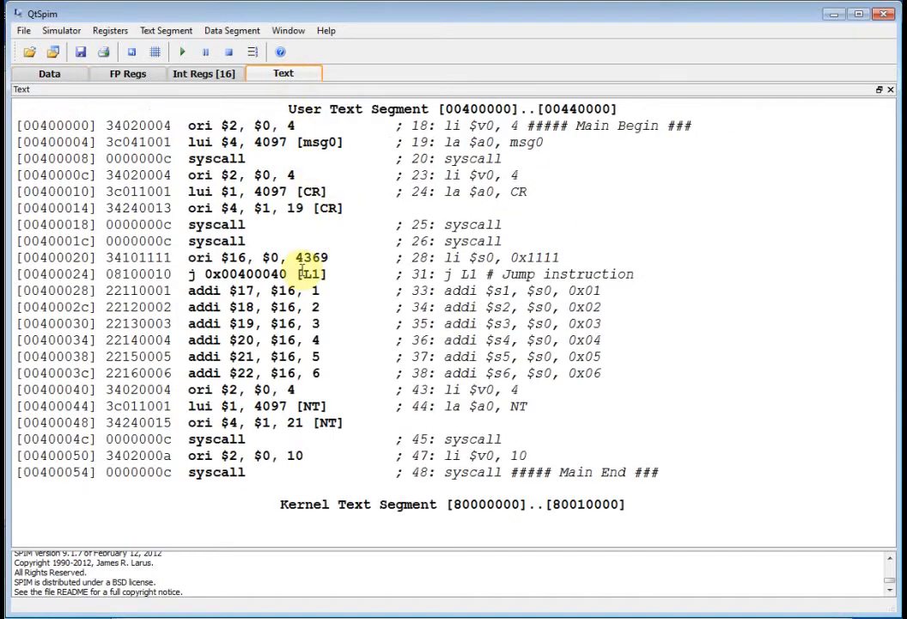
left_click(471, 125)
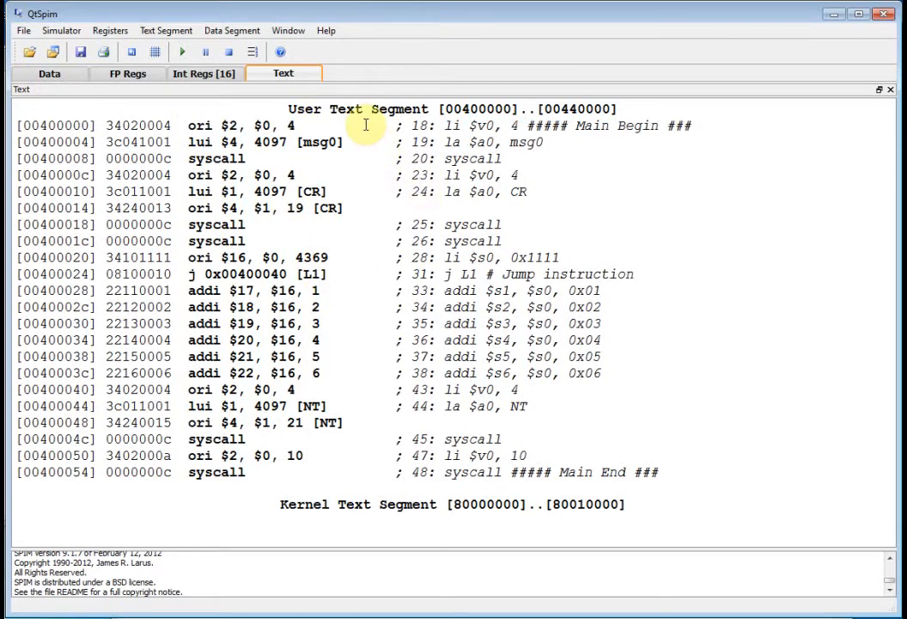
Single-step the first instructions until the console prints 'Demo Program: Jump'
left_click(182, 52)
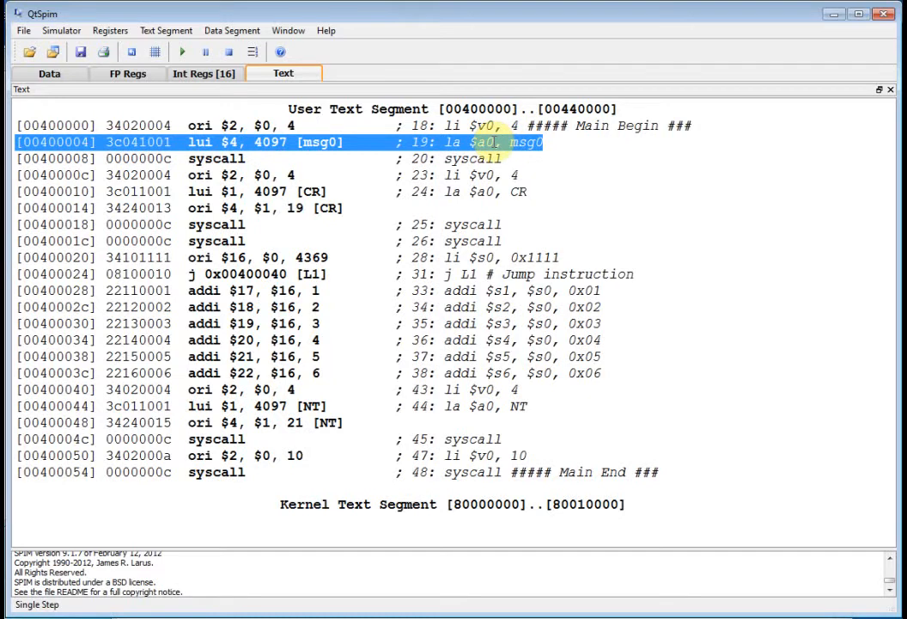
left_click(182, 51)
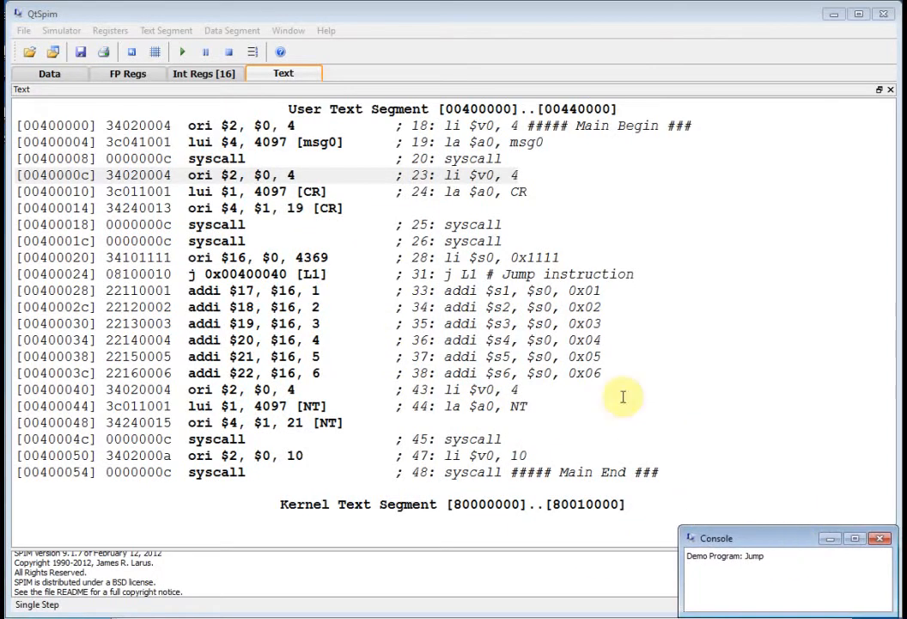
mouse_move(430, 26)
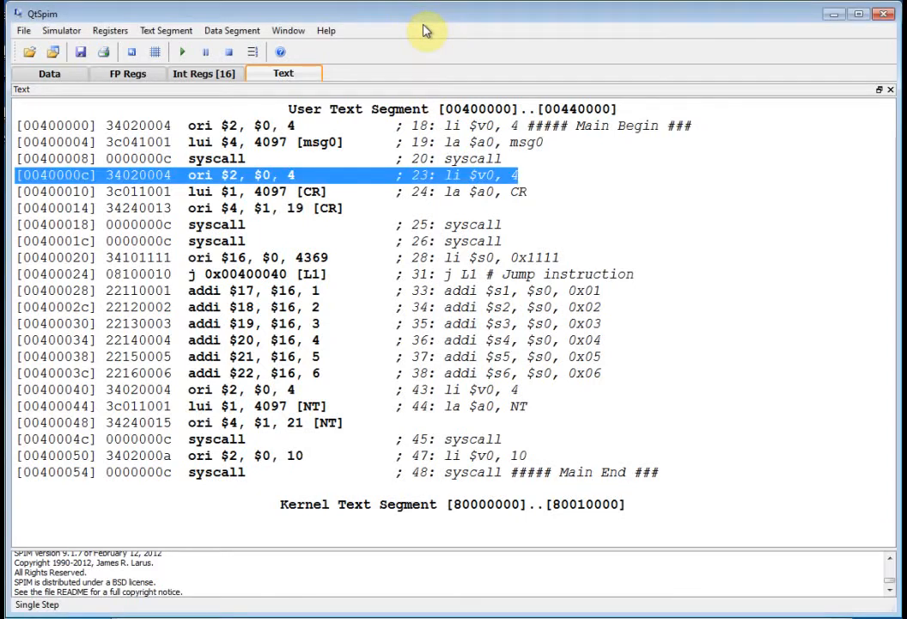
Step through both carriage-return syscalls and loading 0x1111 into $s0, stopping at j L1
left_click(181, 52)
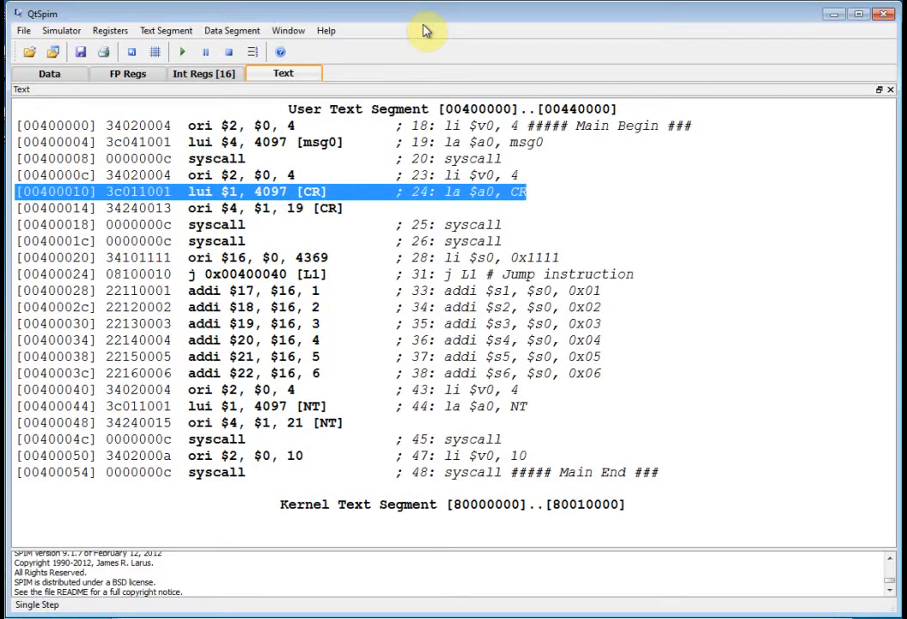
left_click(182, 51)
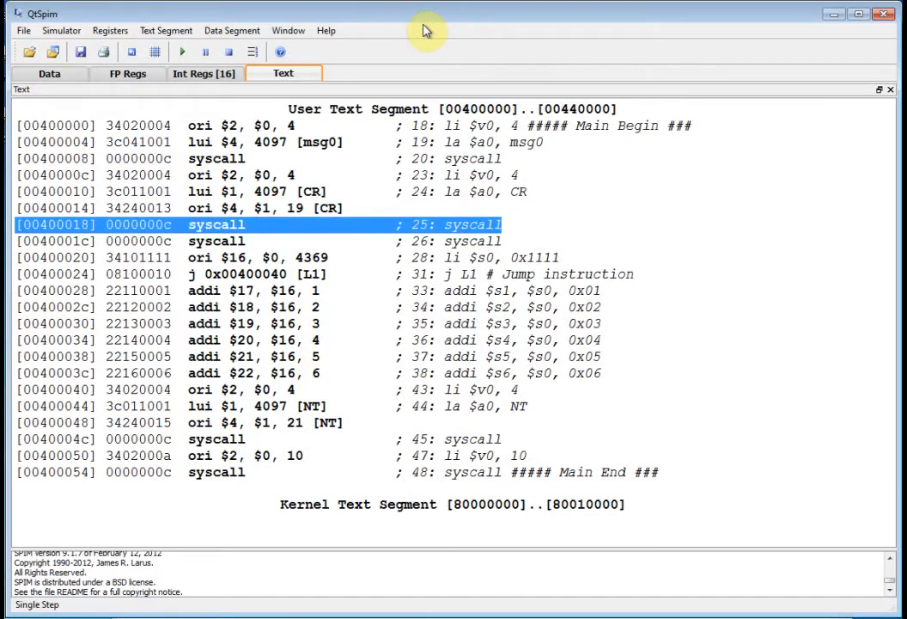
left_click(183, 52)
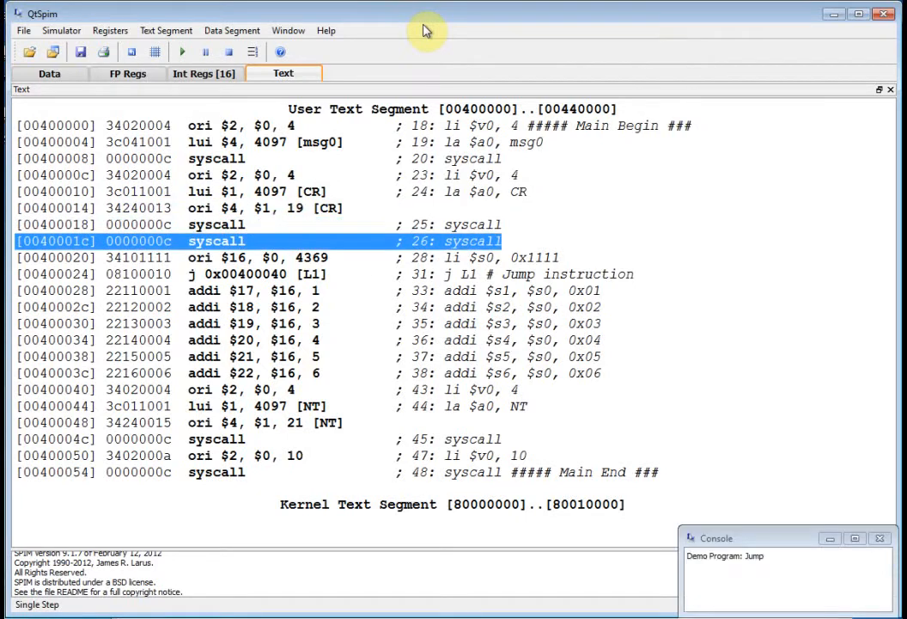
mouse_move(711, 585)
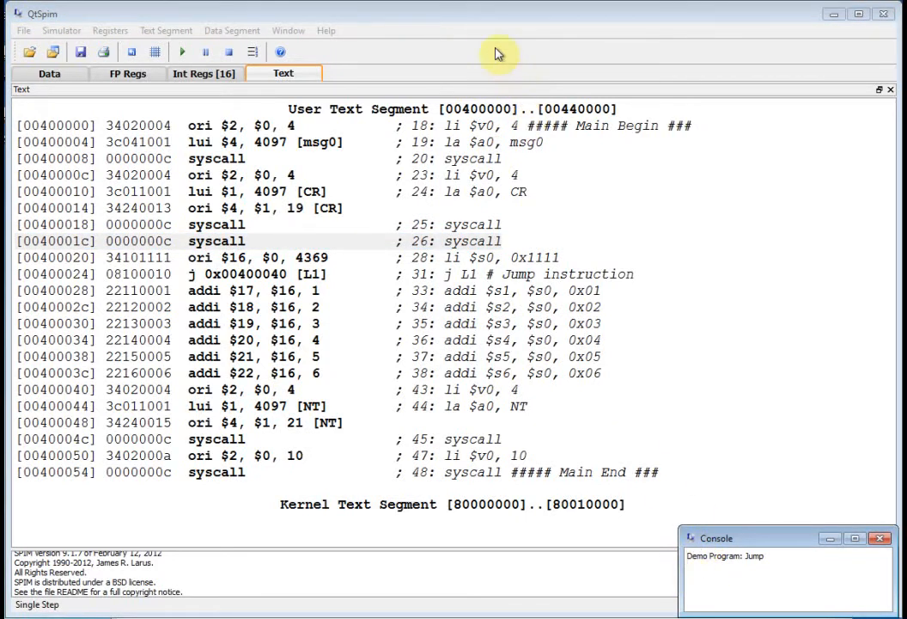
left_click(181, 52)
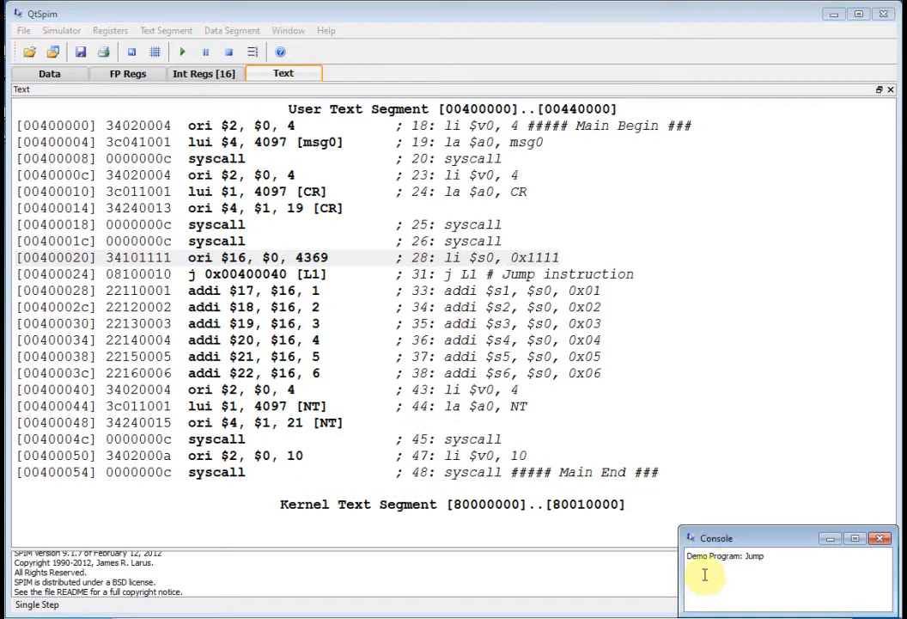
mouse_move(674, 477)
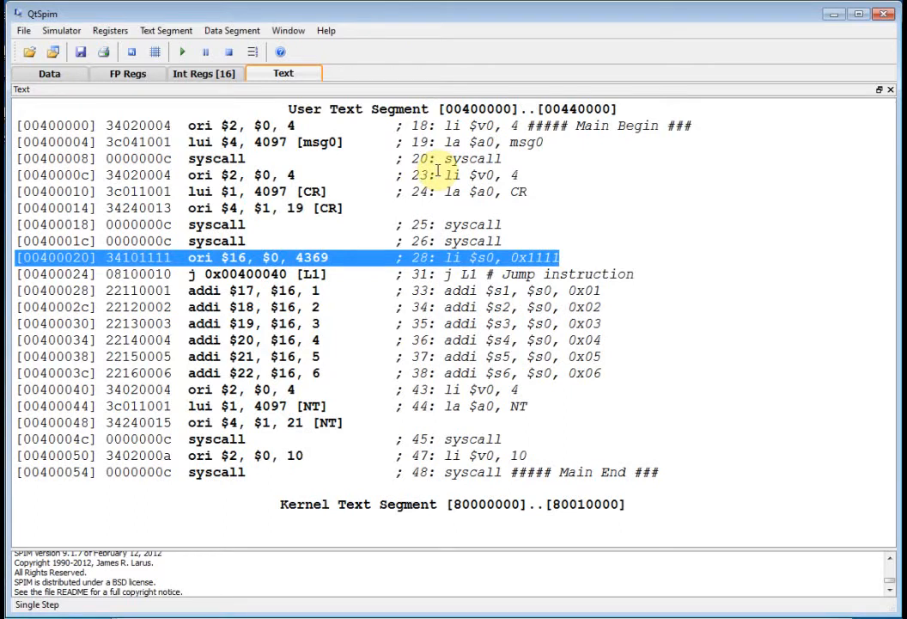
left_click(182, 51)
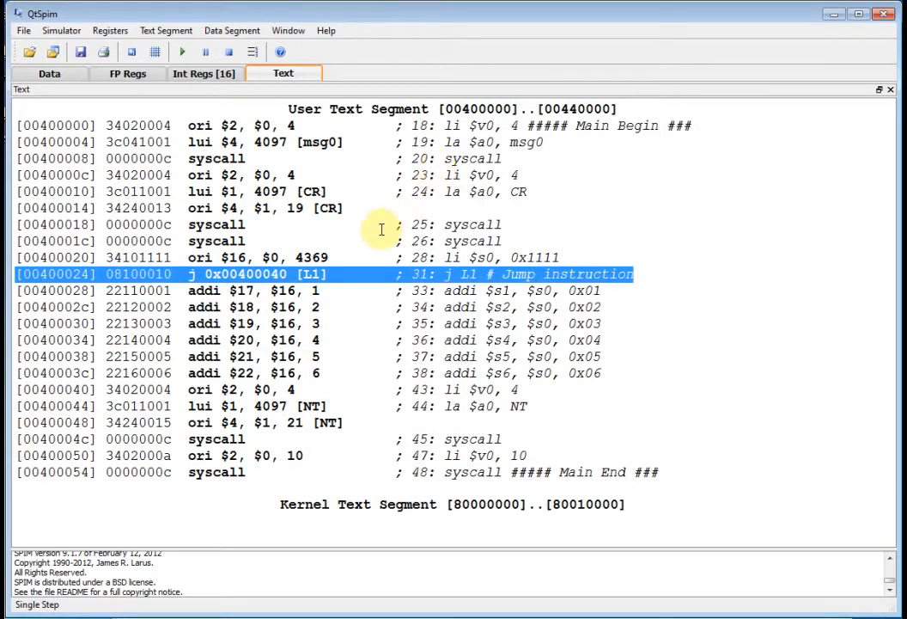
Check in Int Regs that $s0 holds 1111, then return to the Text listing
left_click(204, 73)
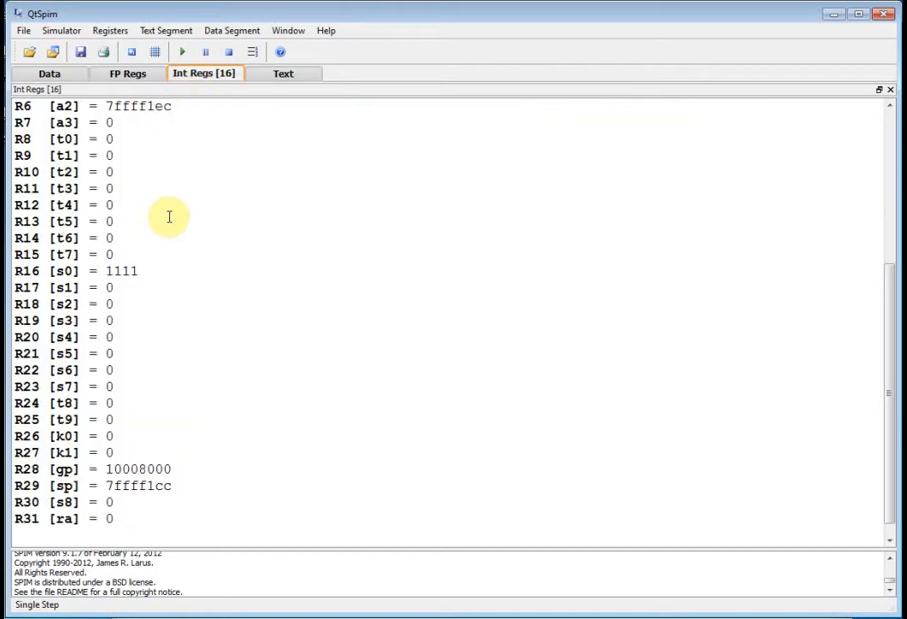
double_click(121, 271)
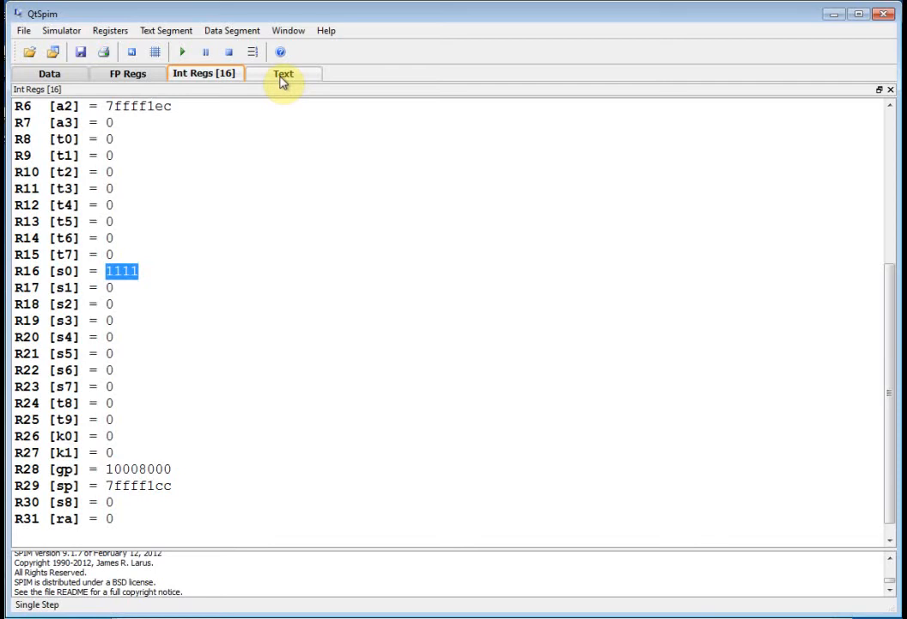
left_click(283, 73)
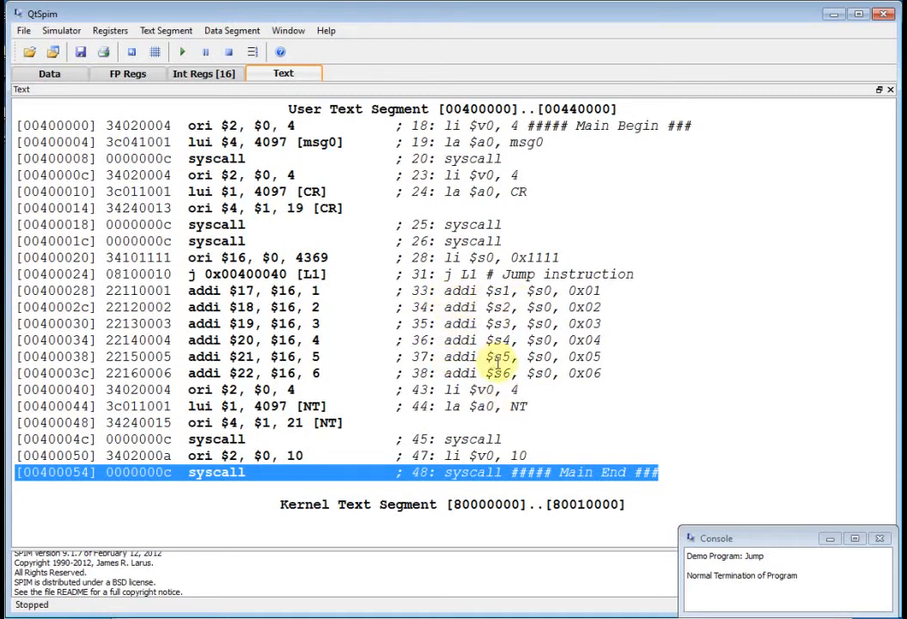
mouse_move(345, 248)
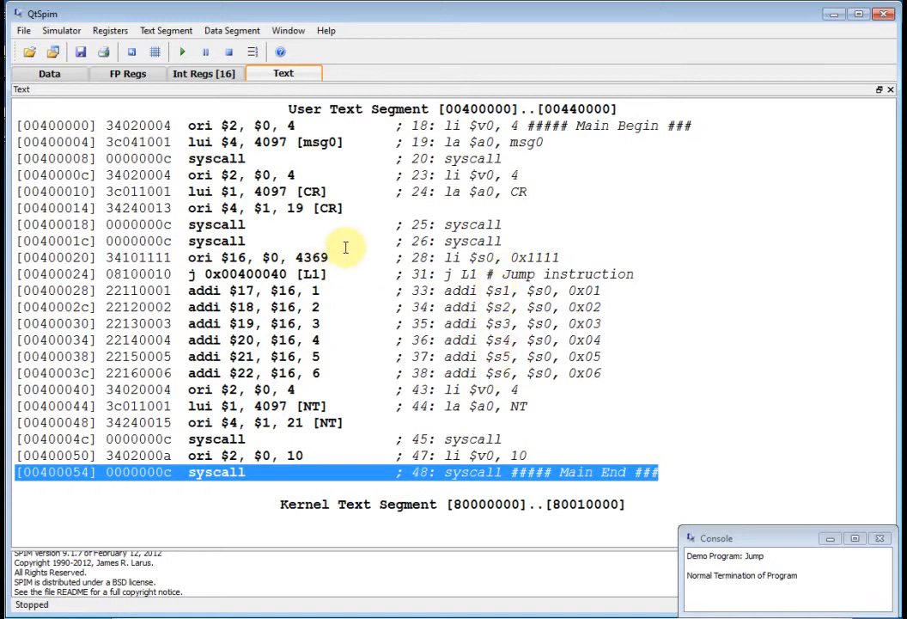
Verify registers $s1 through $s7 are all 0 after the jump
left_click(204, 73)
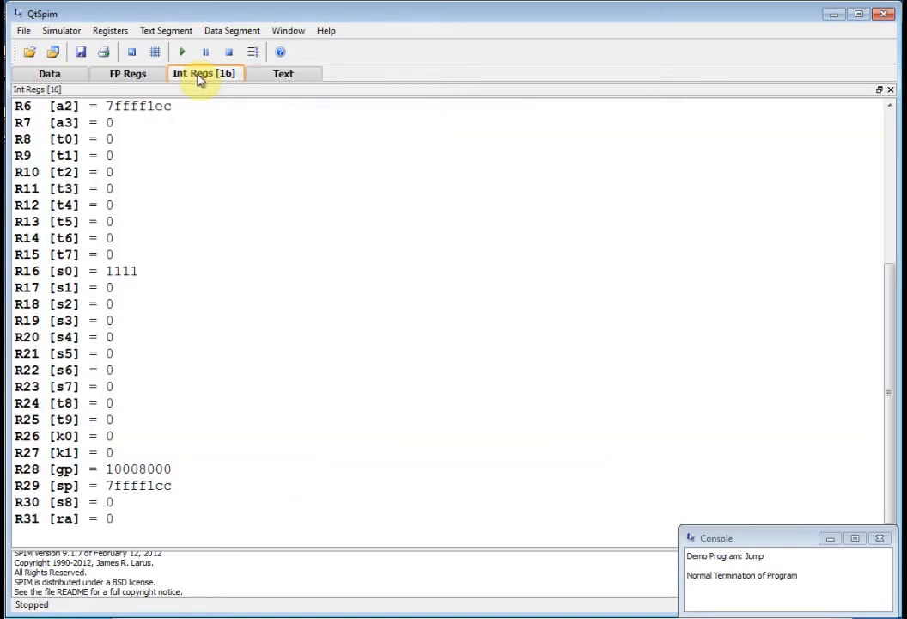
left_click_drag(108, 287, 107, 386)
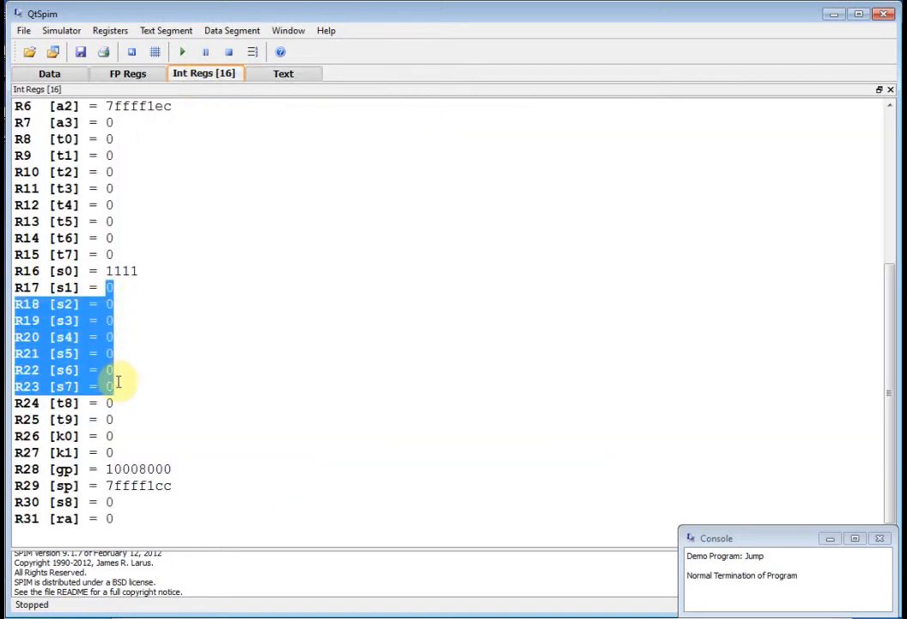
left_click(282, 73)
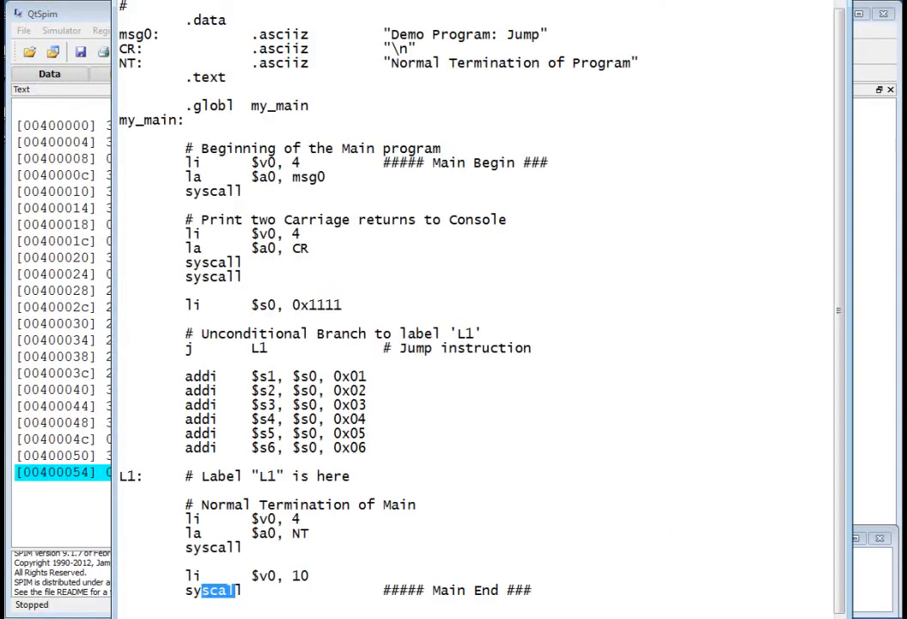
mouse_move(439, 328)
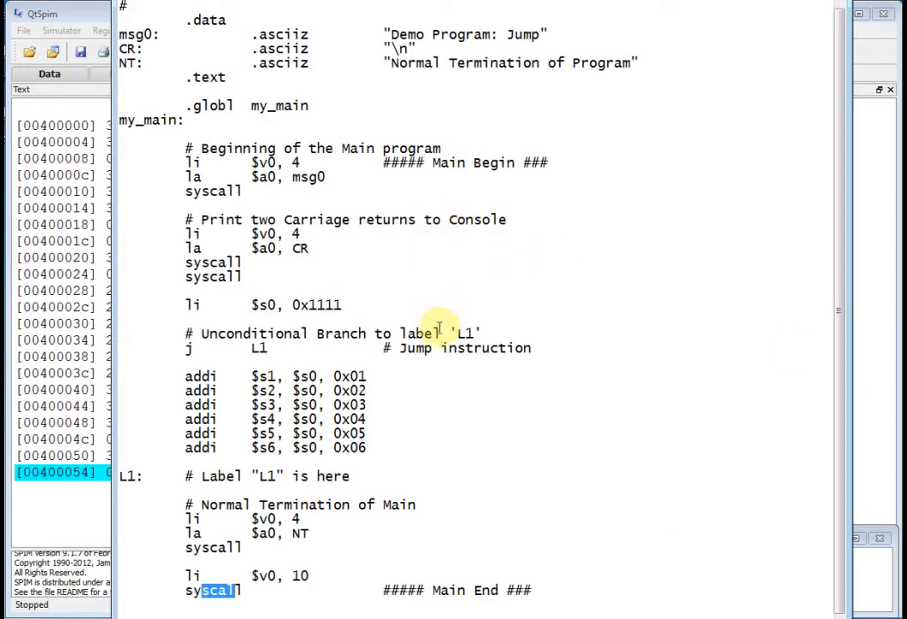
mouse_move(382, 504)
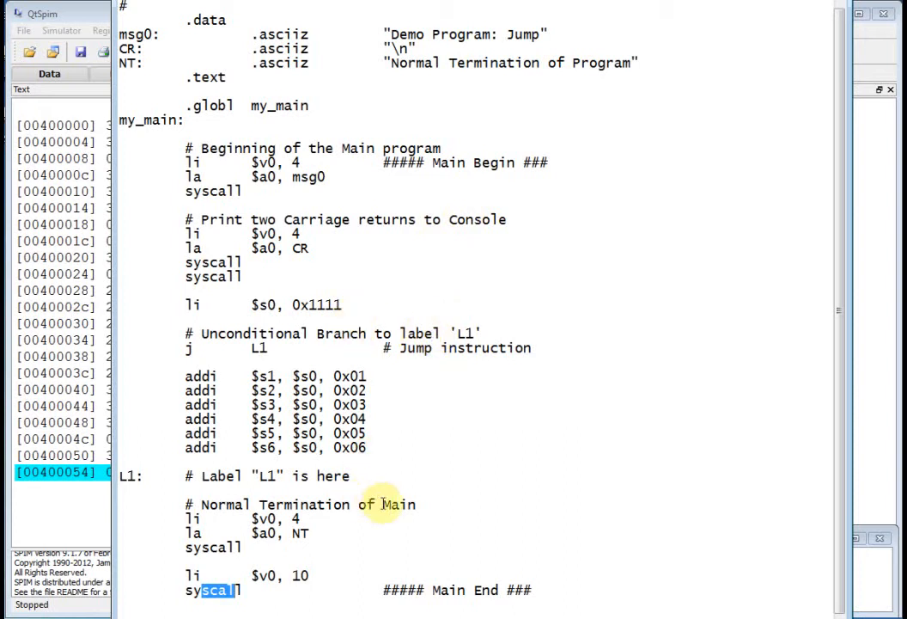
mouse_move(309, 476)
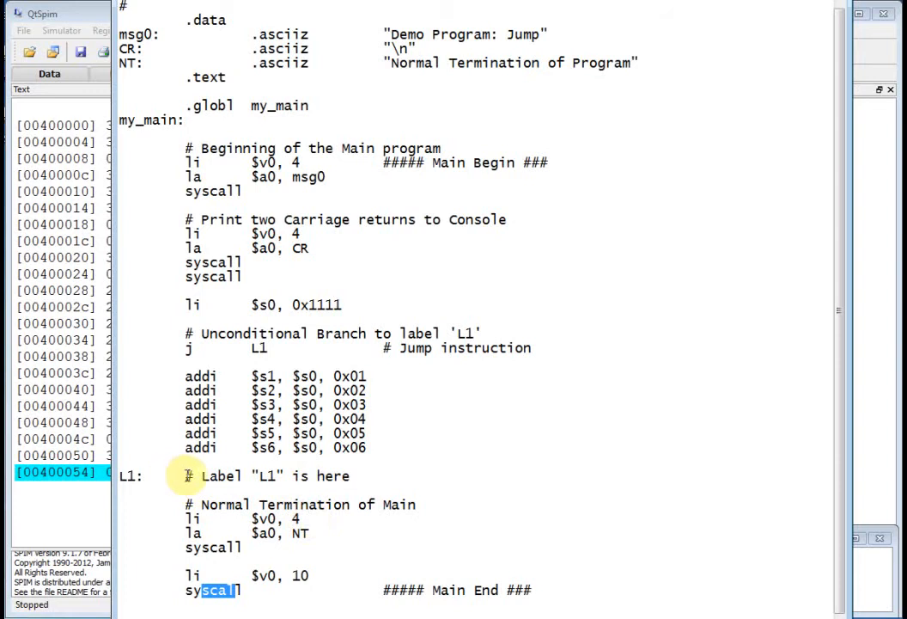
Type nop on the L1 label line ahead of its comment
type("n")
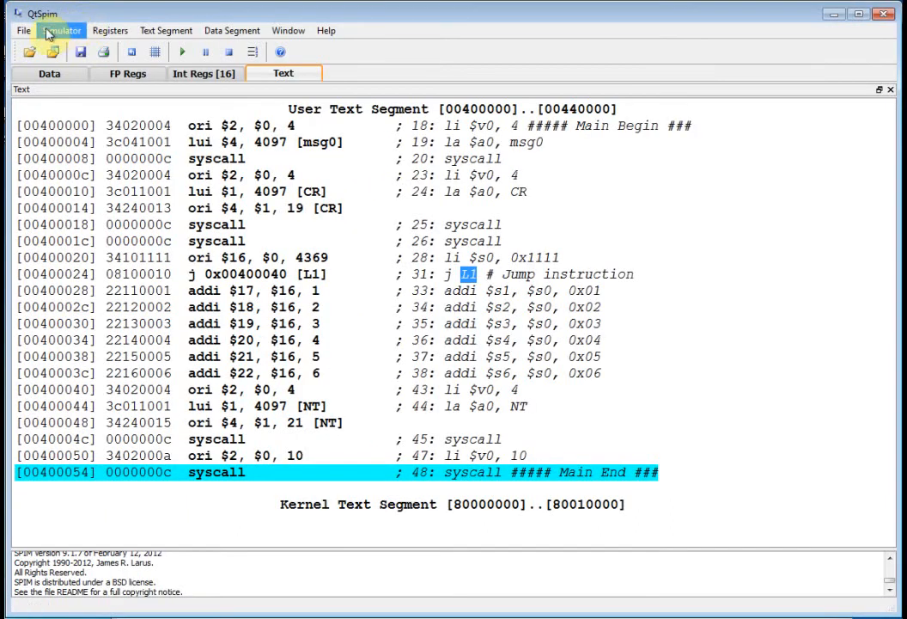
Reinitialize and reload the edited 15x_Jump.s, now listing nop at 0x00400040
left_click(23, 30)
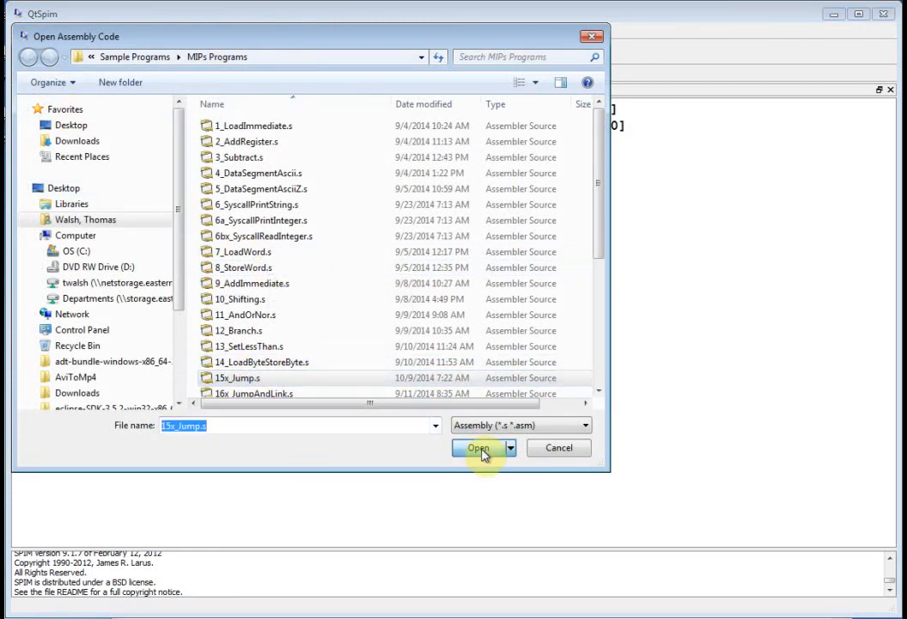
left_click(478, 447)
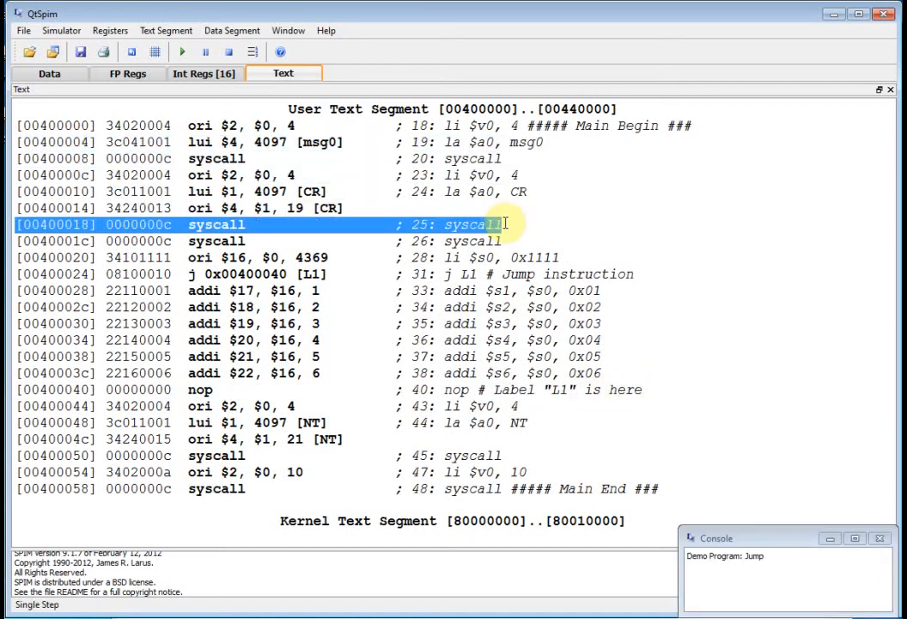
Single-step through j L1 to the nop at L1, then one instruction past it
left_click(205, 52)
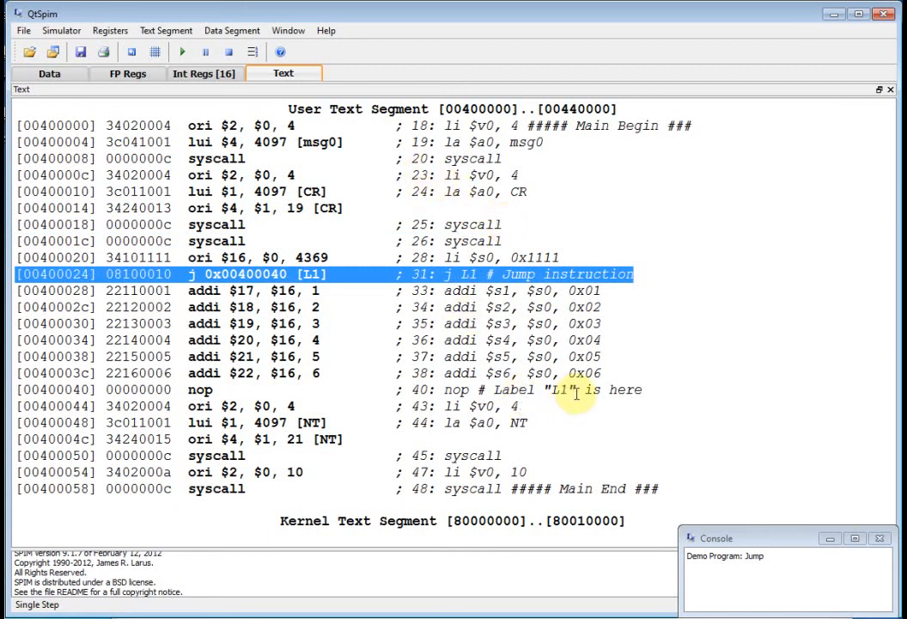
left_click(207, 52)
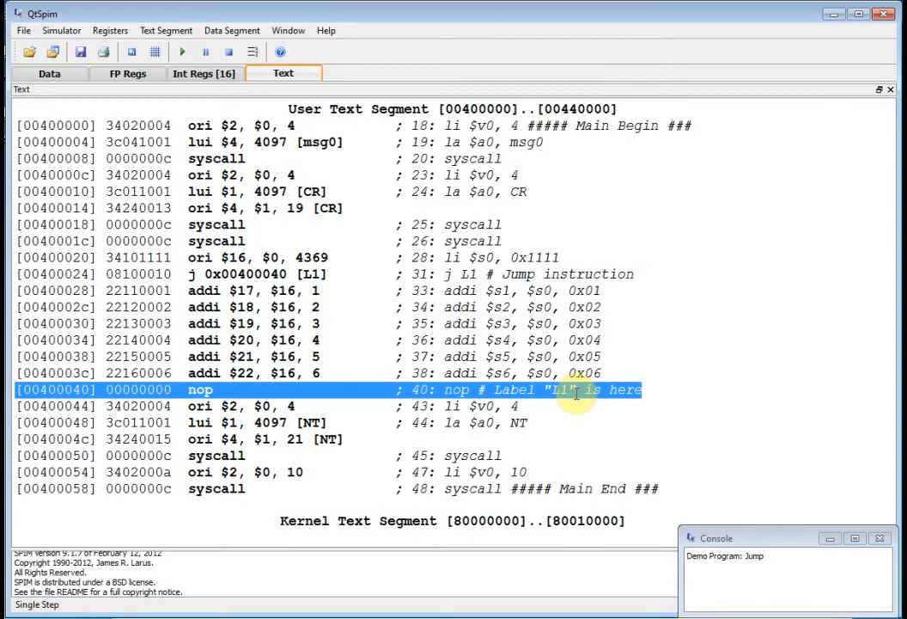
left_click(182, 51)
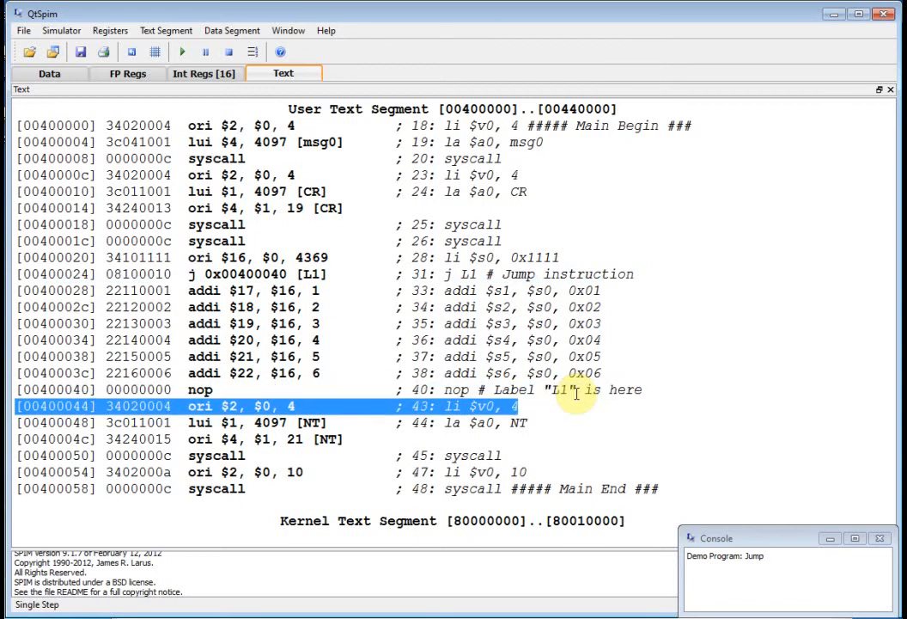
left_click(182, 52)
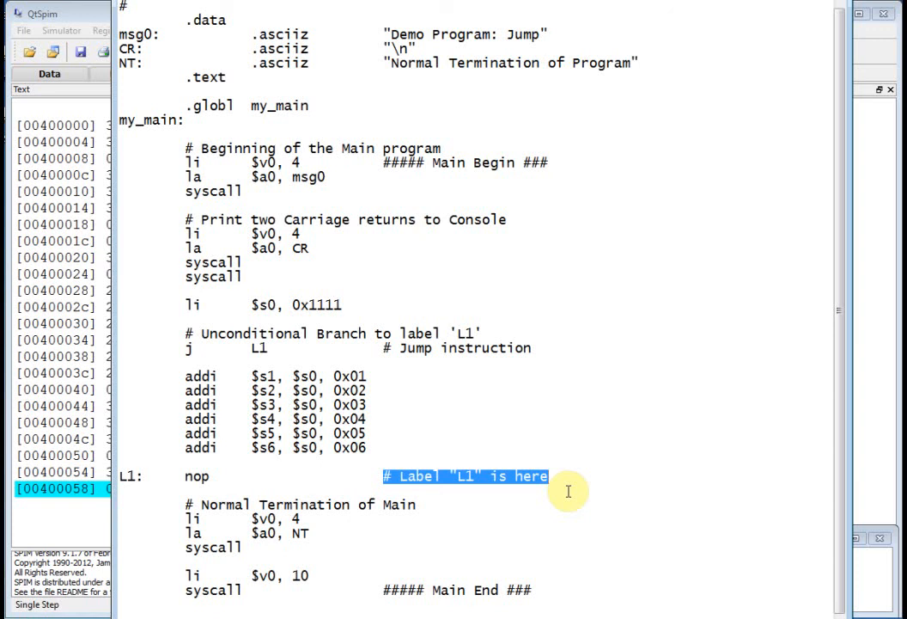
mouse_move(632, 478)
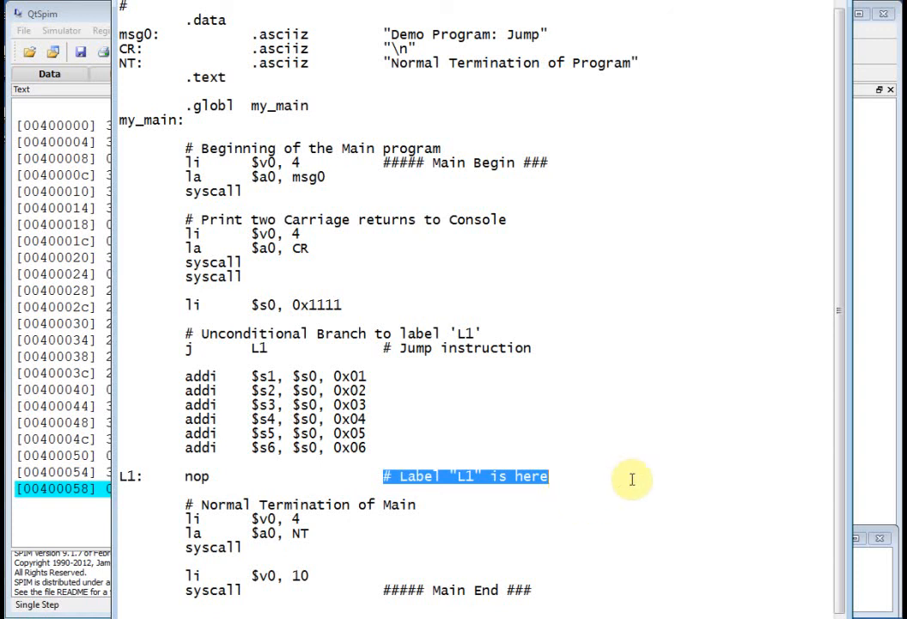